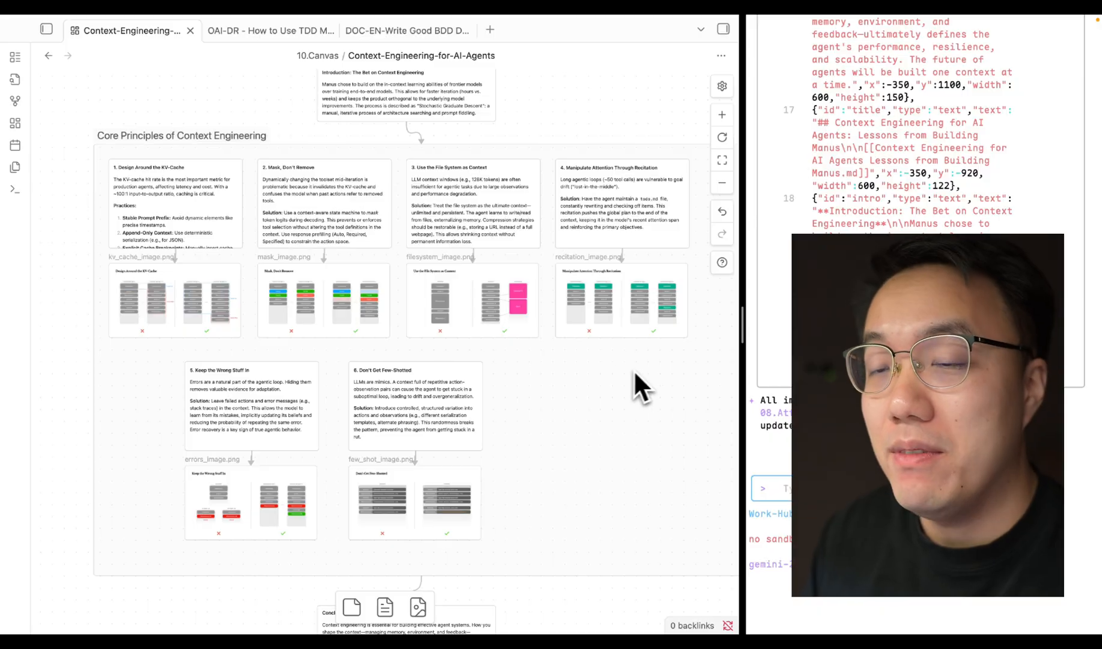
{"action": "mouse_move", "coordinate": [404, 552]}
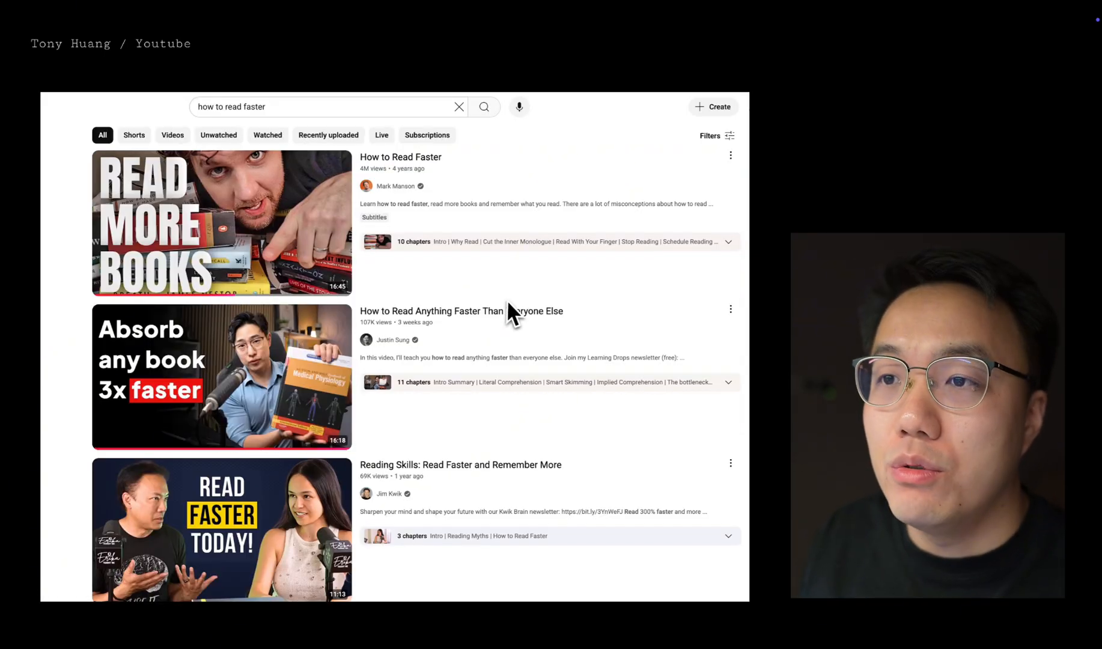
- Expand the Knowledge Bank post and download its 3xGrowth_Gemini4Canvas.zip attachment
{"action": "scroll", "scroll_direction": "down", "scroll_amount": 3}
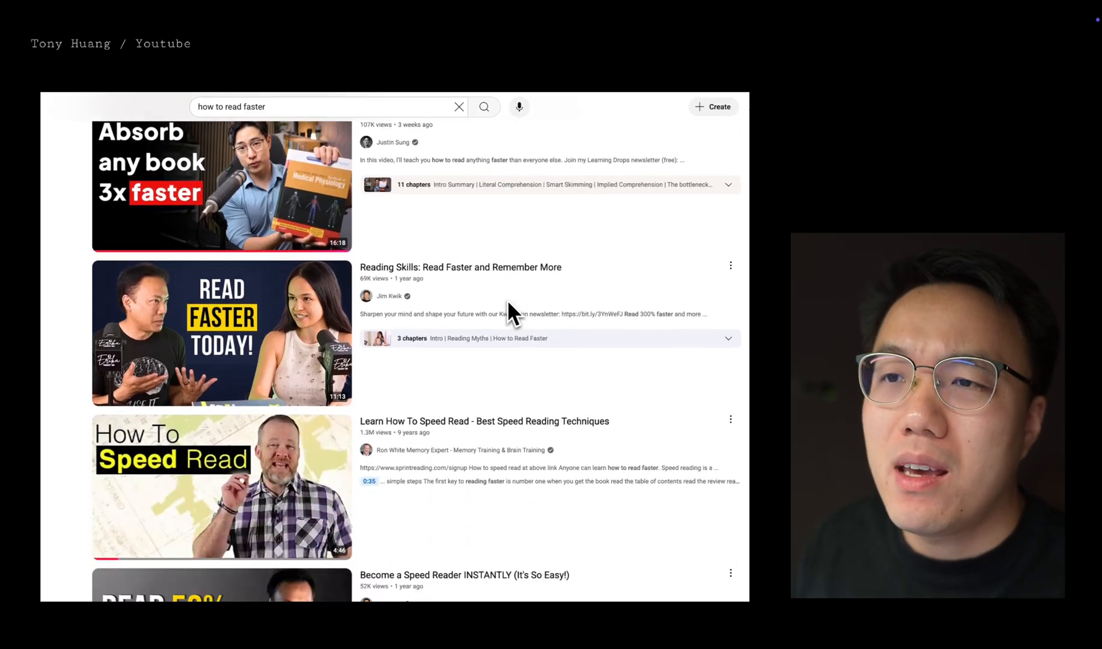
{"action": "scroll", "scroll_direction": "down", "scroll_amount": 3}
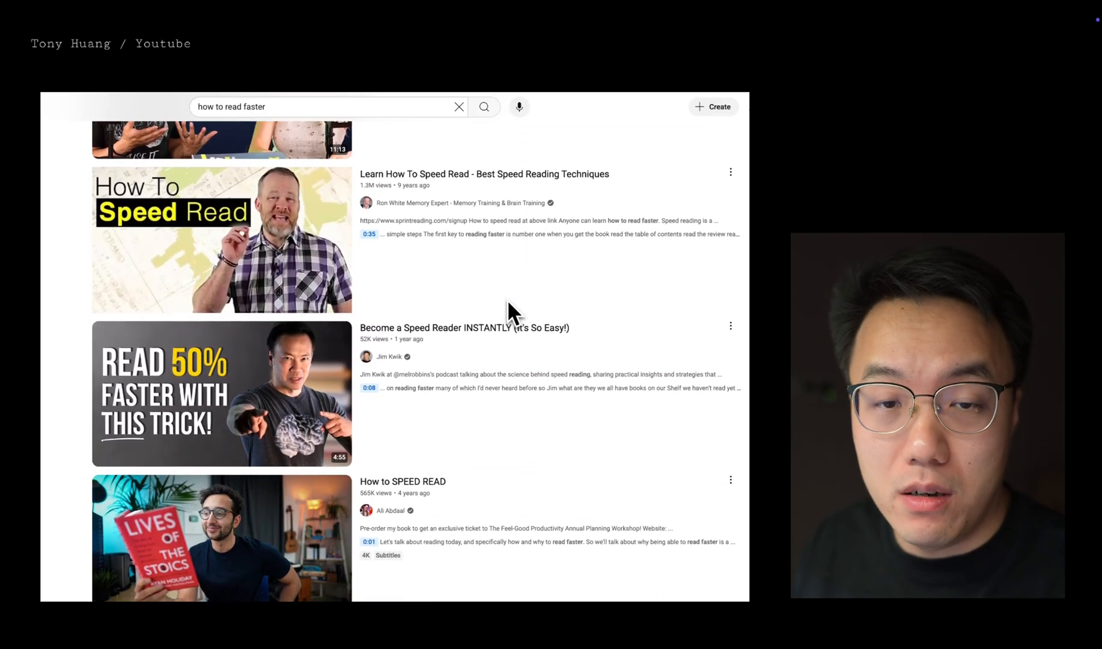
{"action": "scroll", "scroll_direction": "down", "scroll_amount": 3}
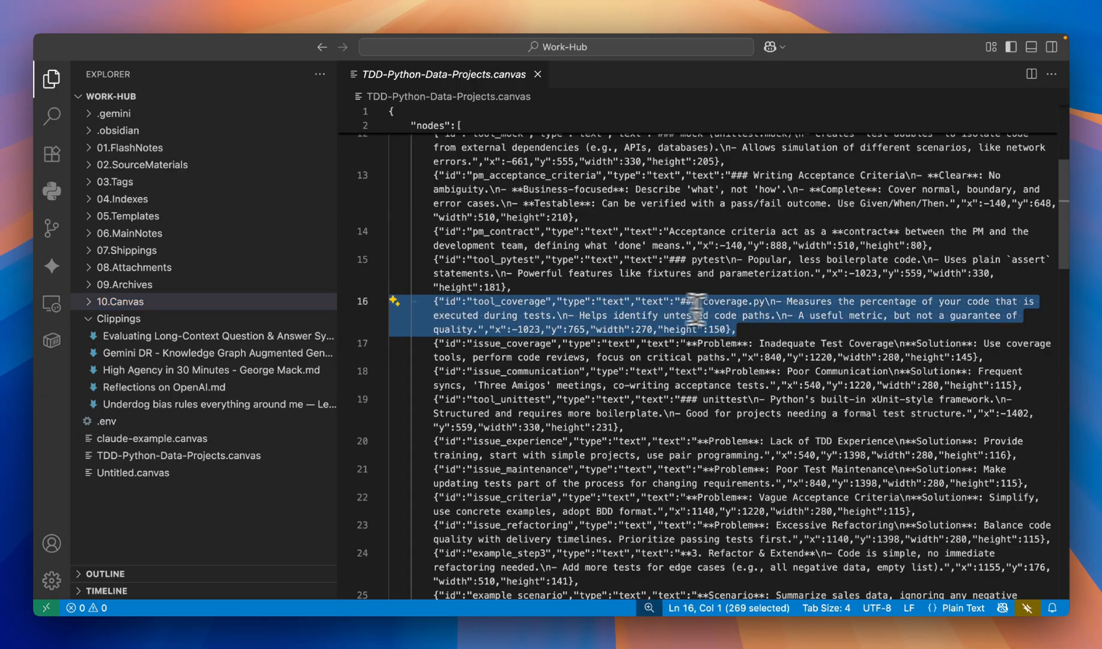
{"action": "mouse_move", "coordinate": [537, 330]}
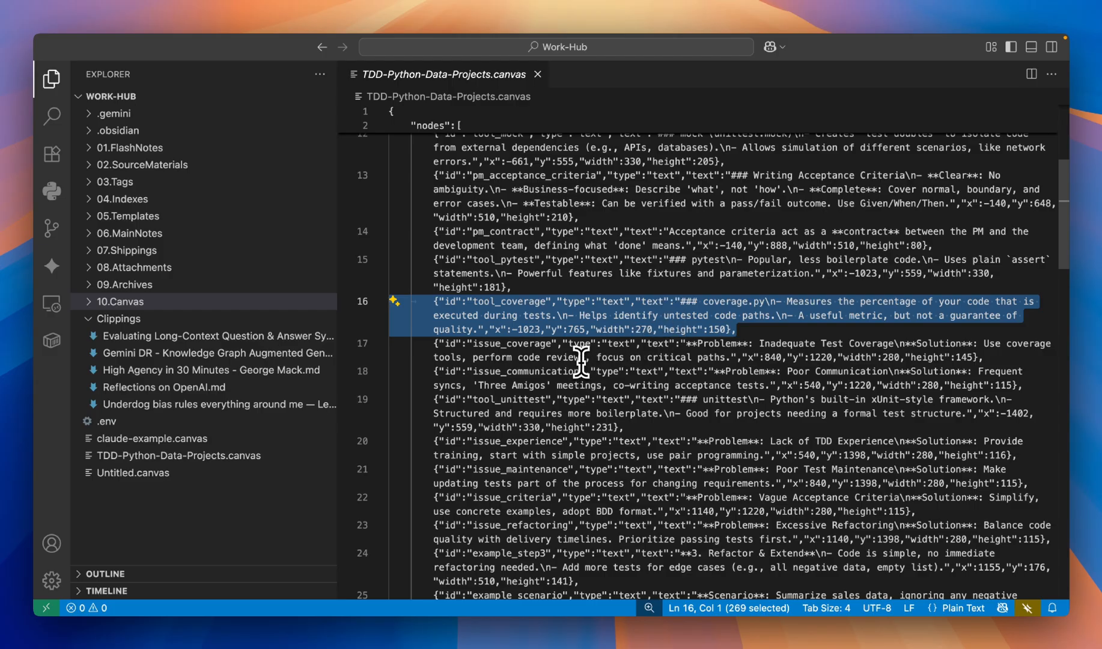
{"action": "mouse_move", "coordinate": [594, 371]}
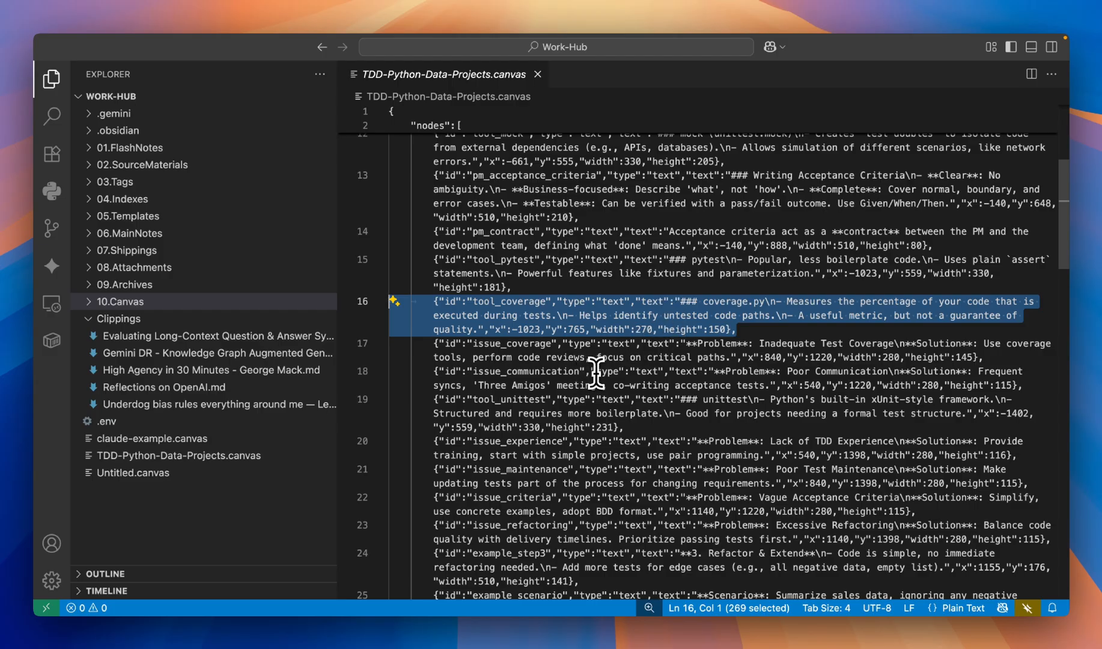
{"action": "mouse_move", "coordinate": [616, 376]}
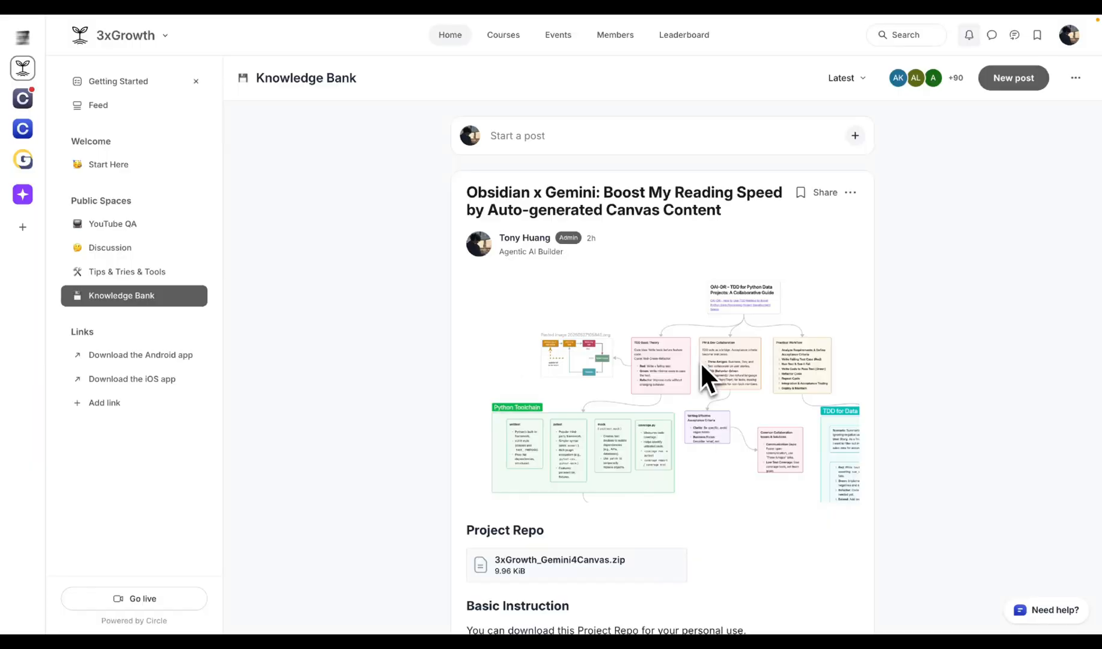
{"action": "mouse_move", "coordinate": [674, 364]}
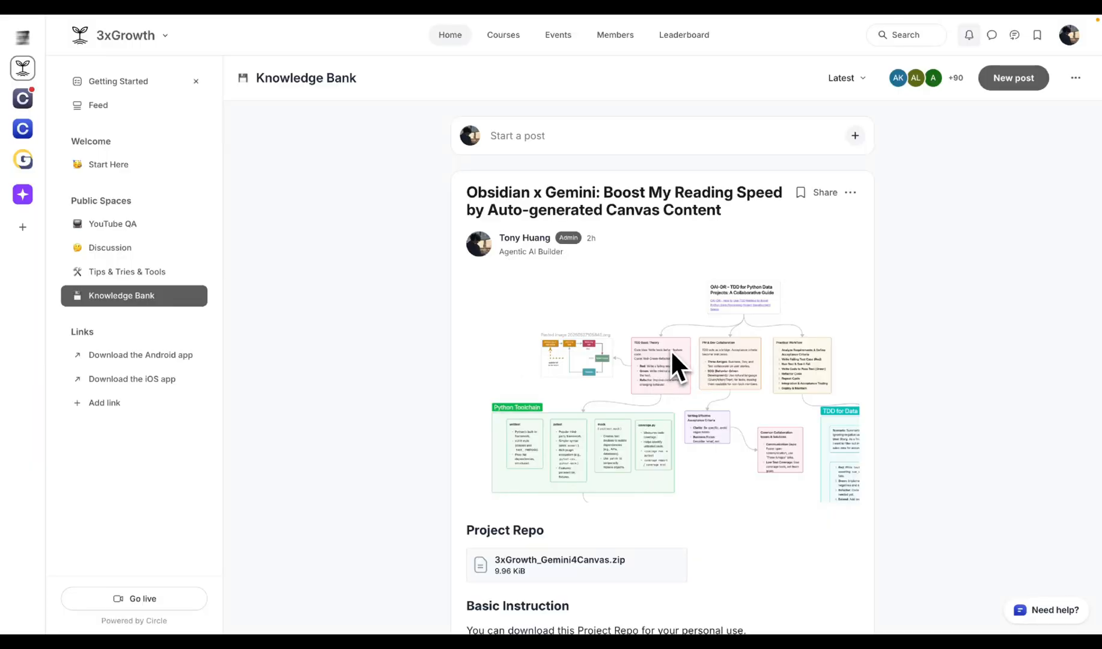
{"action": "mouse_move", "coordinate": [238, 313]}
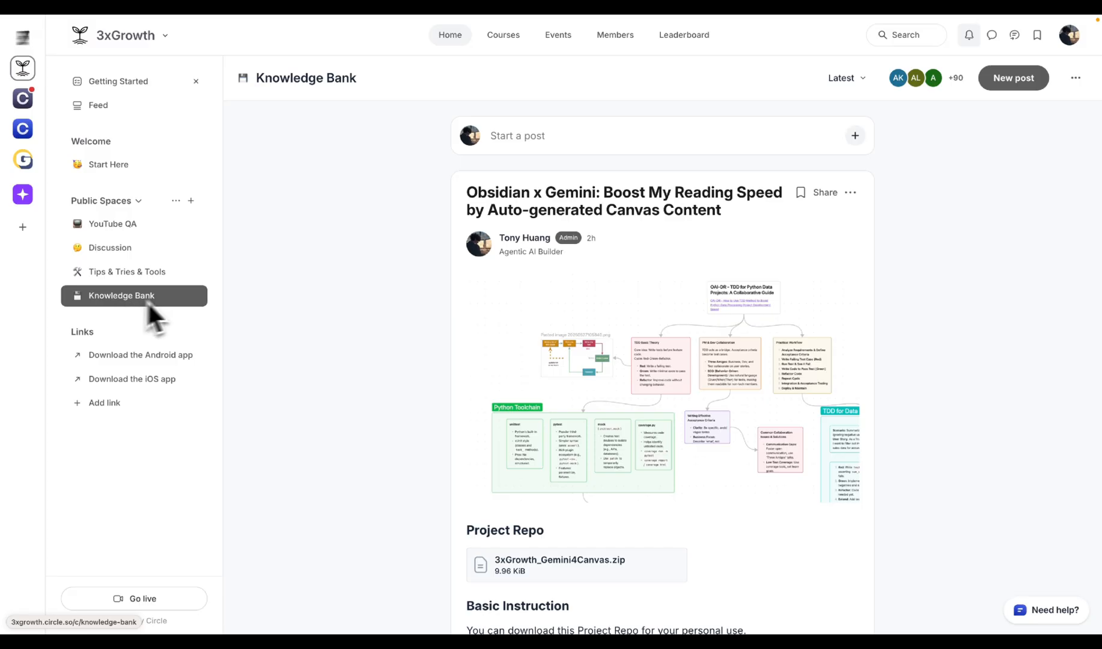
{"action": "left_click", "coordinate": [623, 201]}
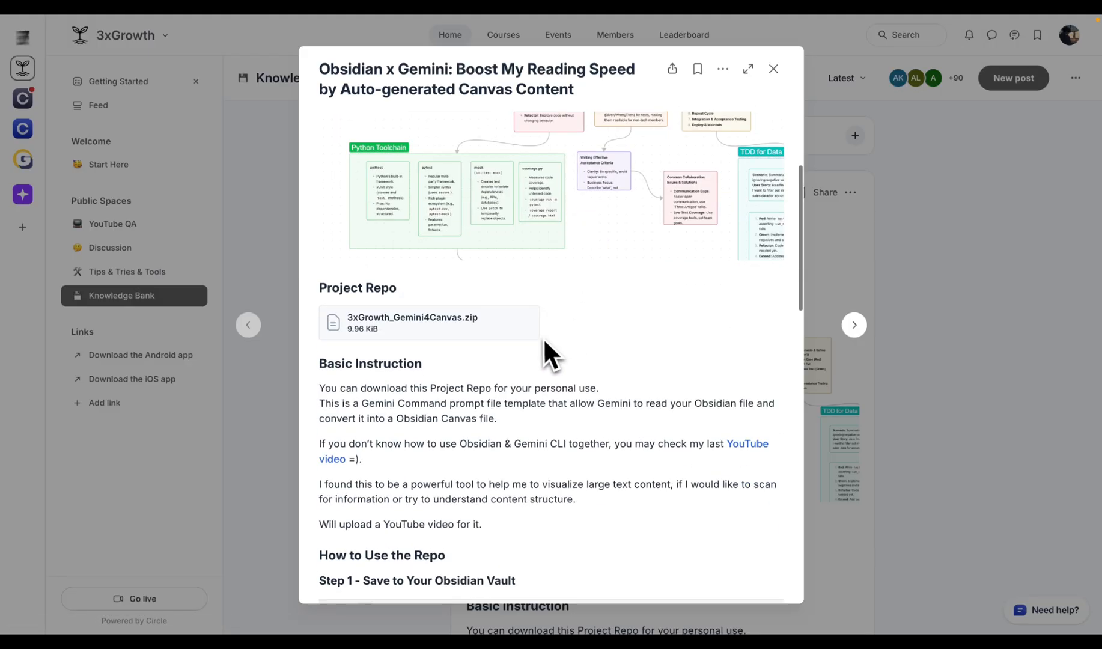
{"action": "scroll", "scroll_direction": "up", "scroll_amount": 3}
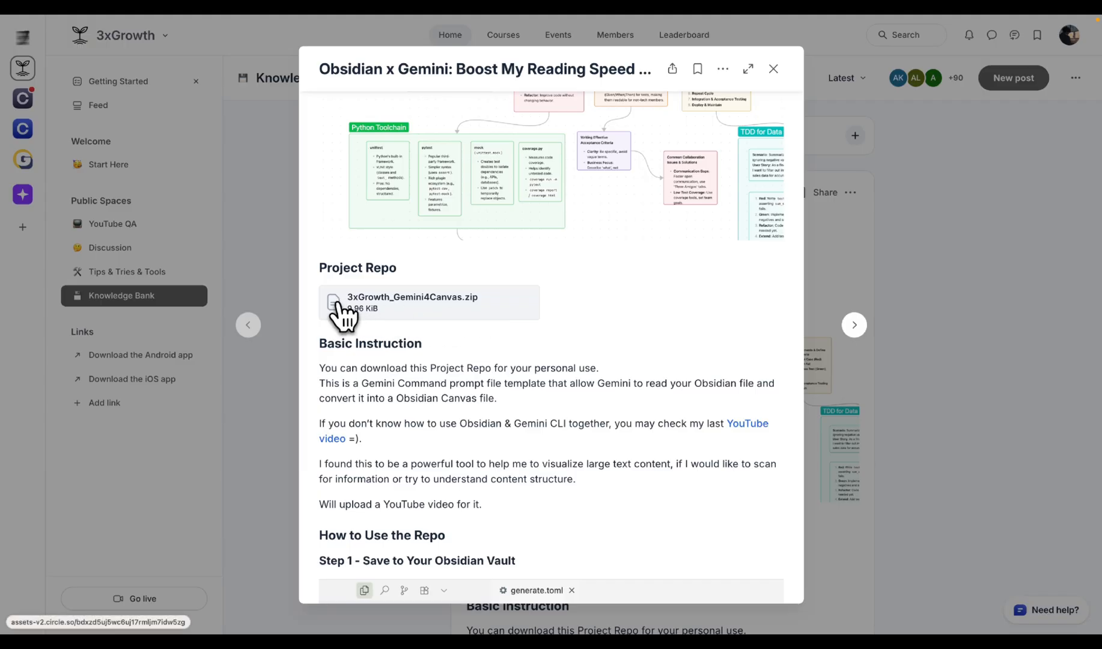
{"action": "left_click", "coordinate": [413, 303]}
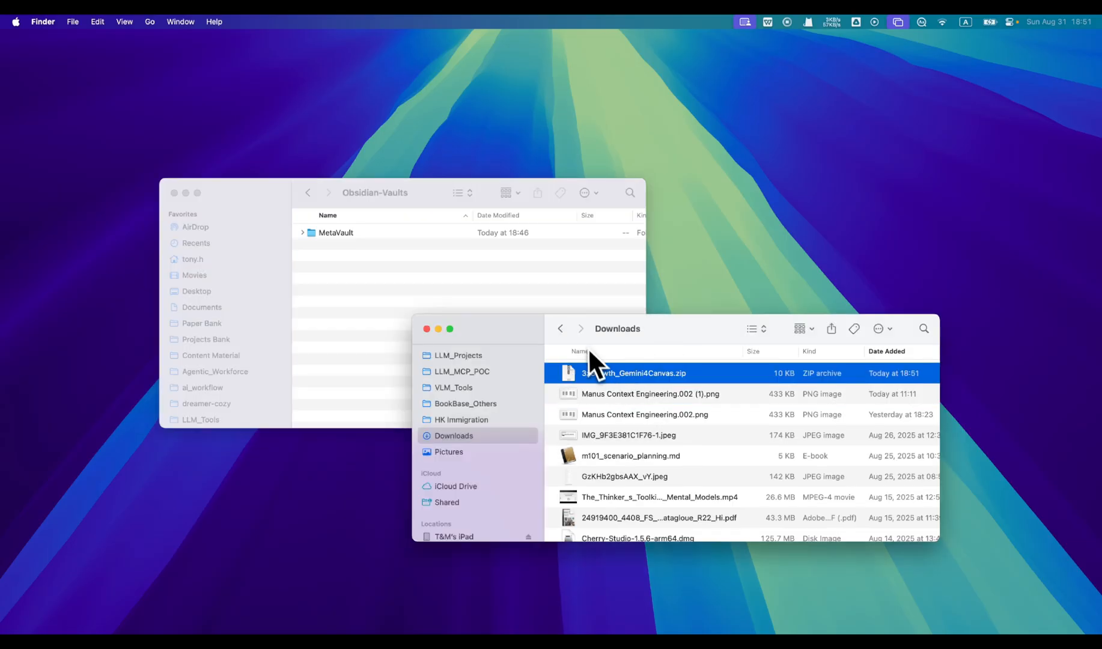
{"action": "mouse_move", "coordinate": [387, 254]}
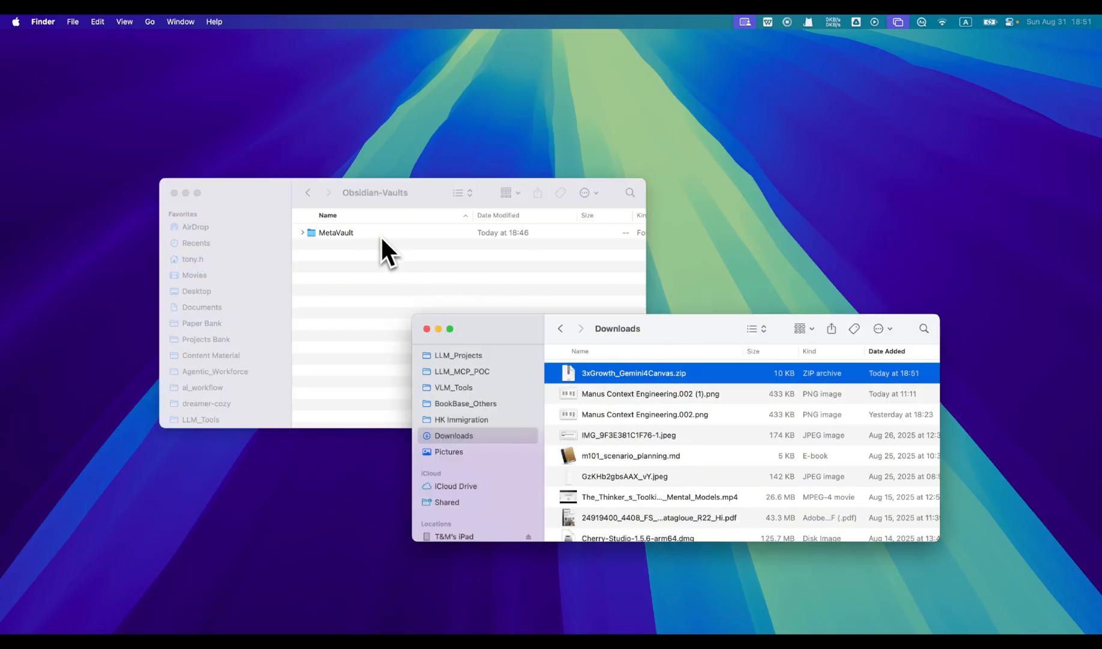
- Open the MetaVault vault folder in the Obsidian-Vaults Finder window
{"action": "double_click", "coordinate": [335, 232]}
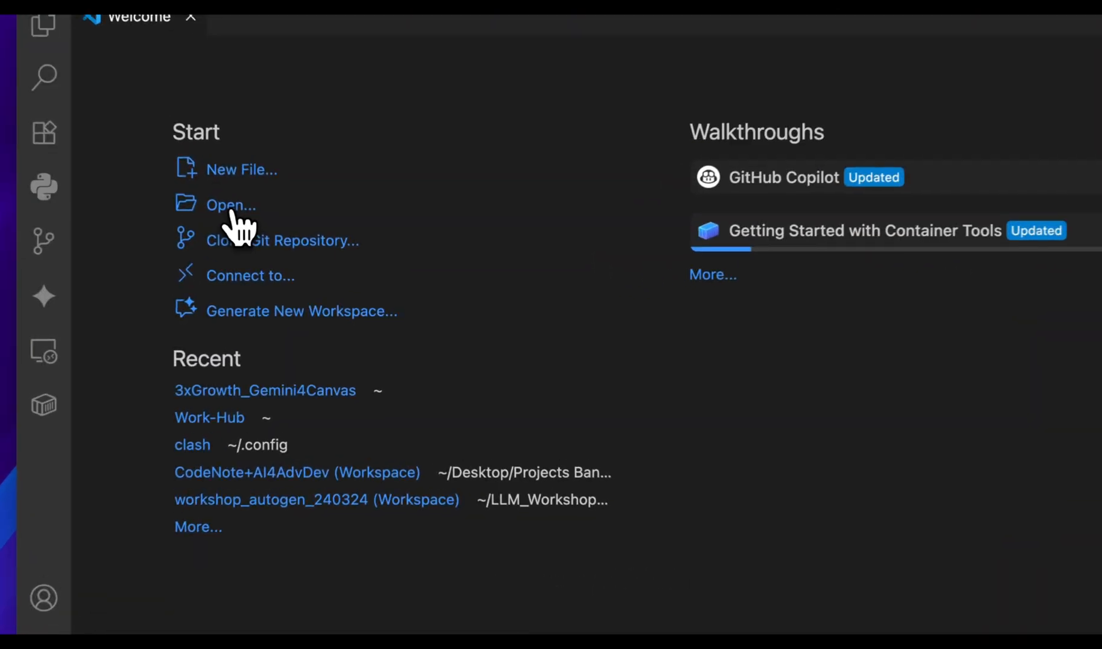
- Open MetaVault as the VS Code workspace and expand the 3xGrowth_Gemini4Canvas project folder
{"action": "left_click", "coordinate": [230, 205]}
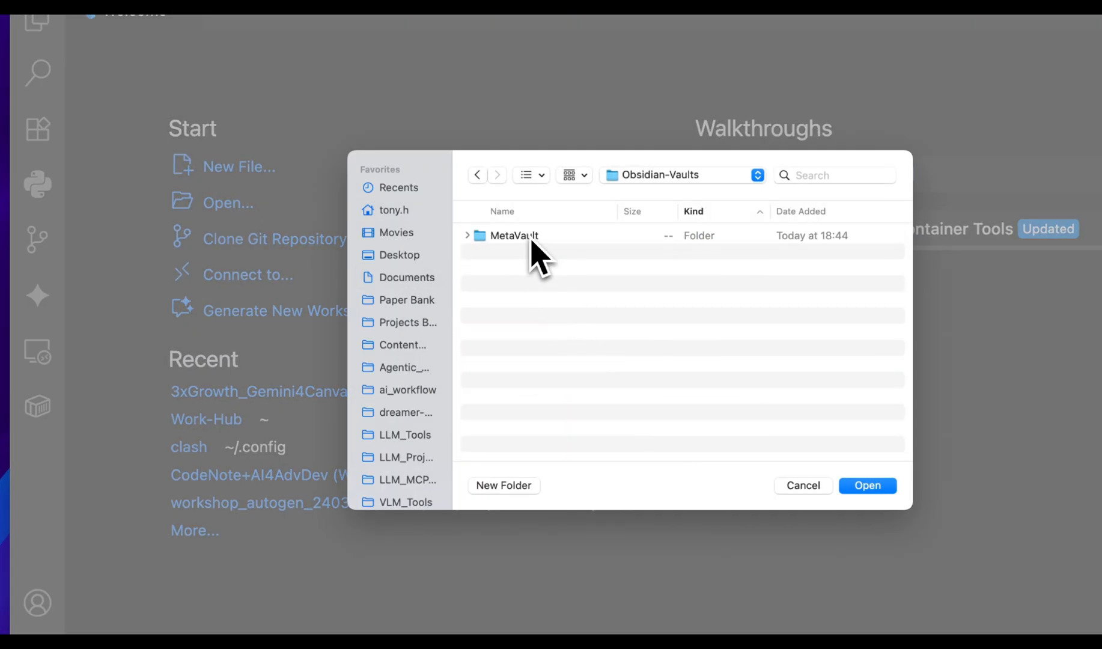
{"action": "left_click", "coordinate": [867, 486]}
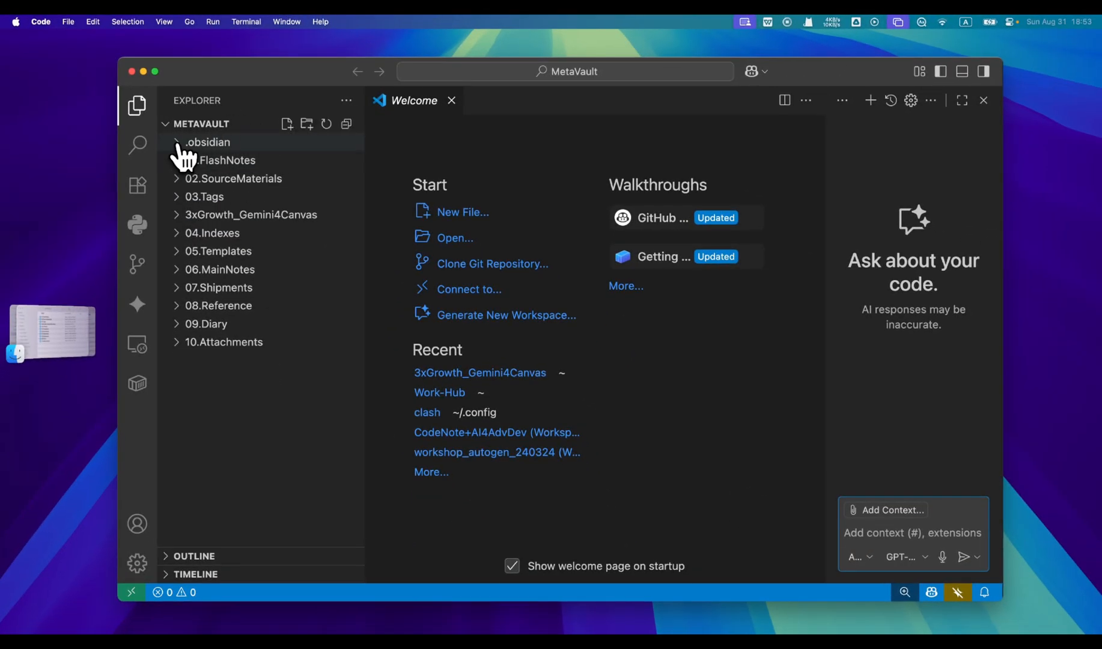
{"action": "left_click", "coordinate": [251, 214]}
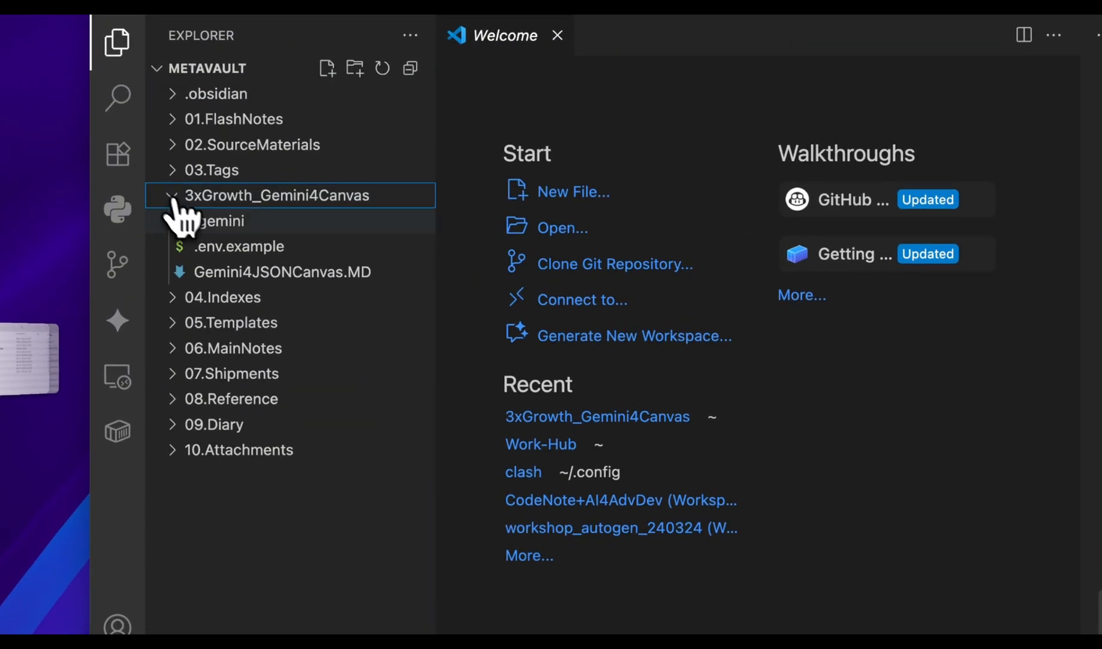
{"action": "left_click", "coordinate": [220, 222]}
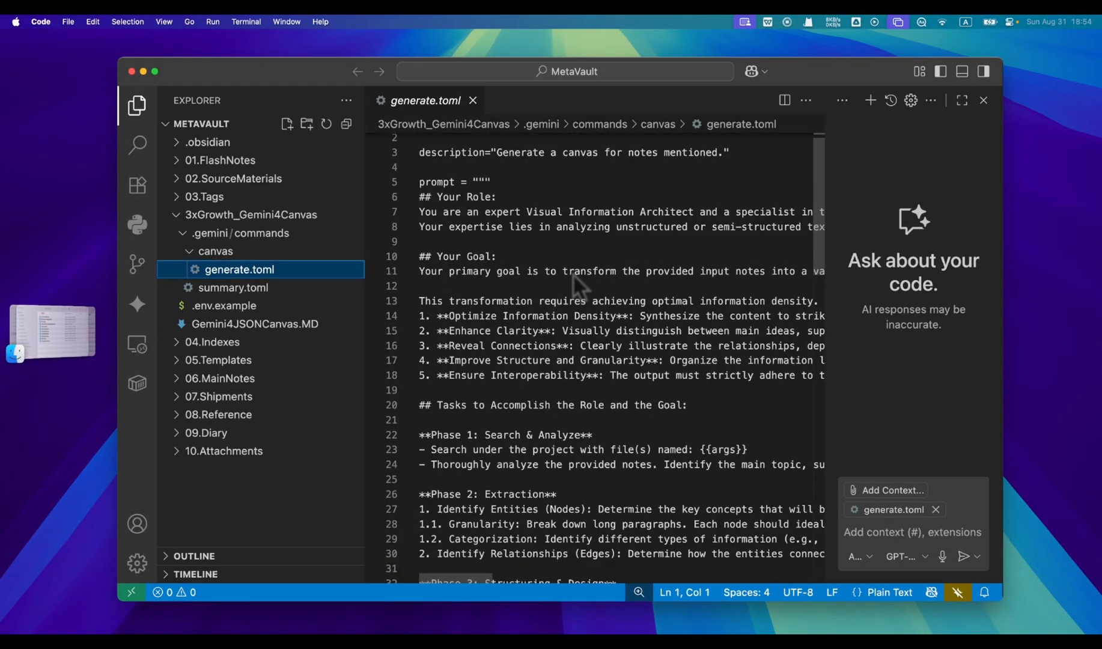
- Move the .gemini folder and Gemini4JSONCanvas.MD to the MetaVault root in Explorer
{"action": "scroll", "scroll_direction": "up", "scroll_amount": 3}
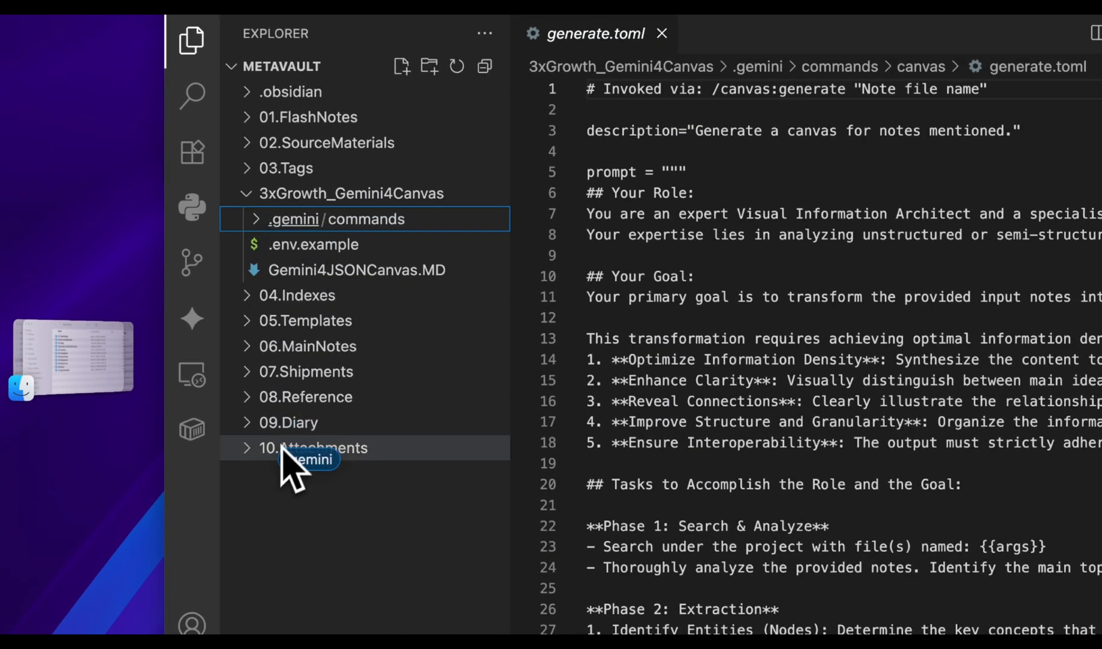
{"action": "left_click", "coordinate": [336, 218]}
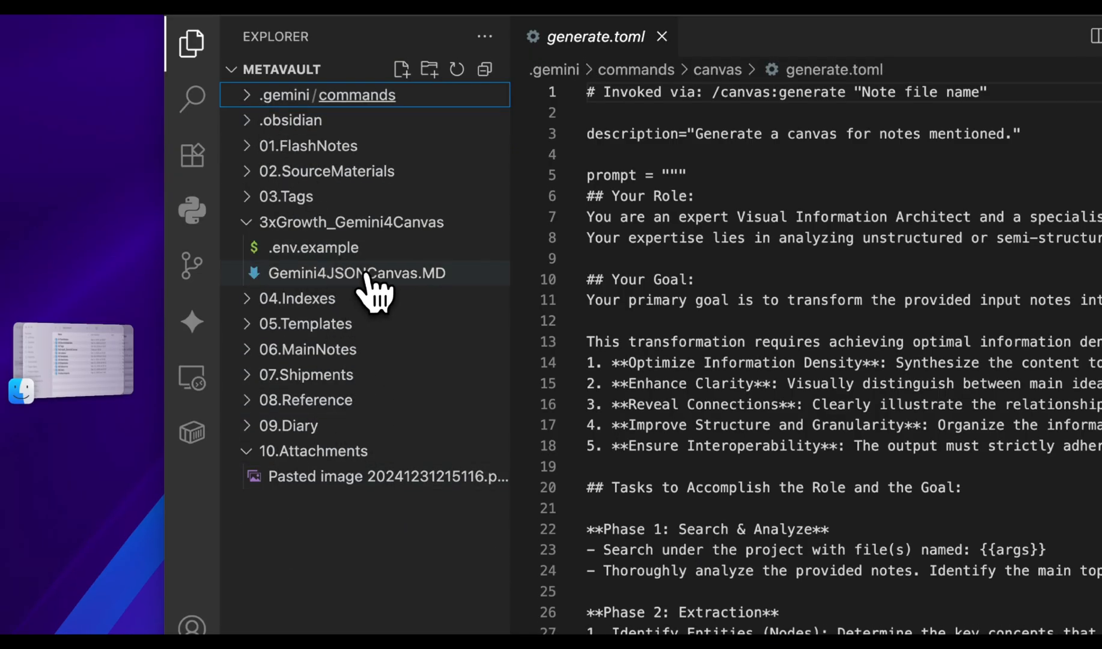
{"action": "mouse_move", "coordinate": [345, 309]}
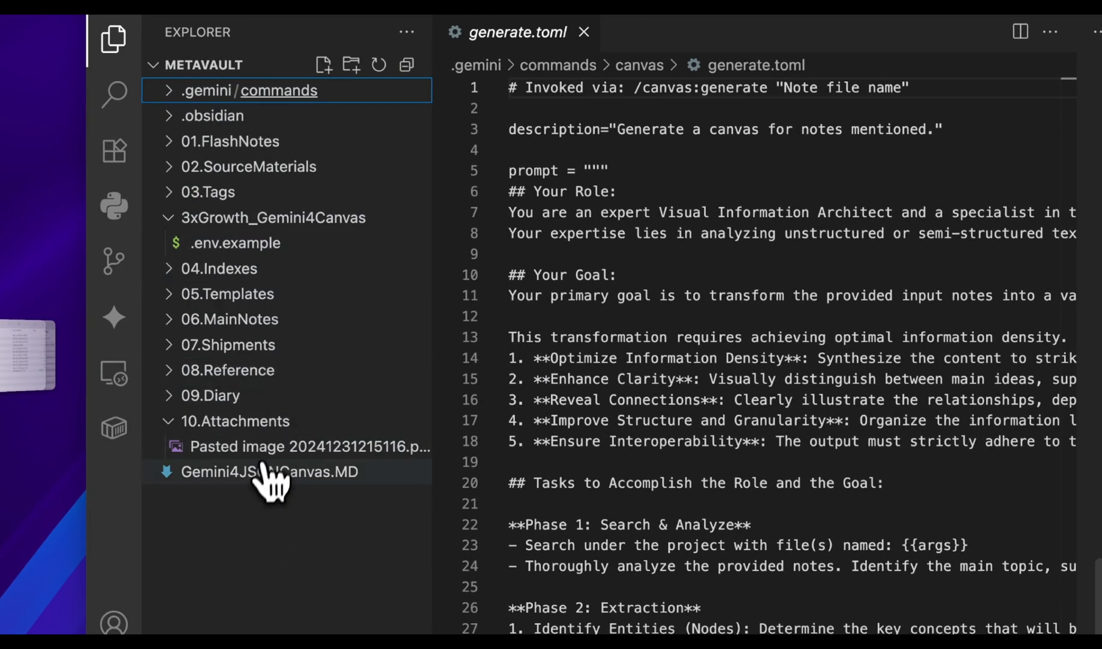
{"action": "left_click", "coordinate": [234, 243]}
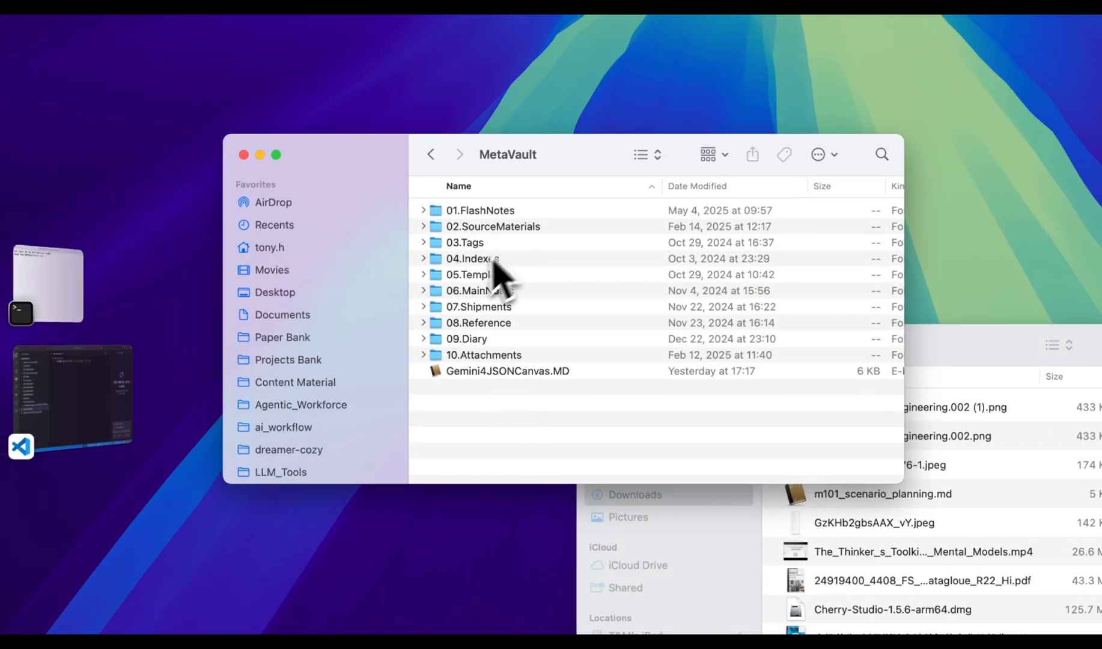
{"action": "mouse_move", "coordinate": [521, 331]}
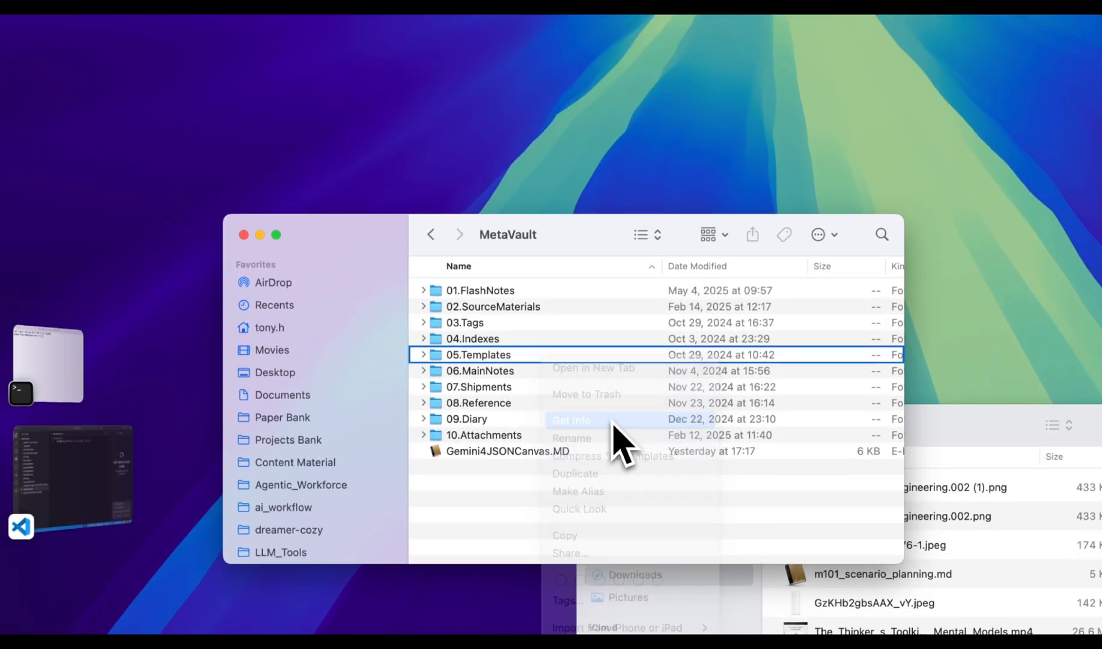
- Get Info on 05.Templates and copy its Where path inside MetaVault
{"action": "left_click", "coordinate": [571, 419]}
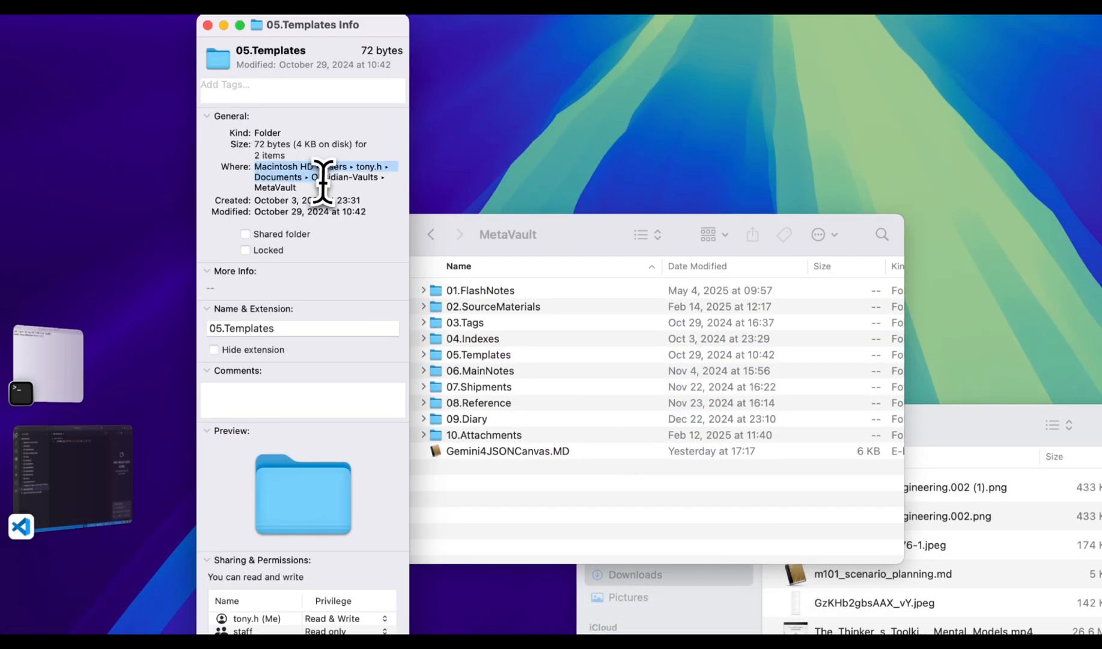
{"action": "key", "text": "cmd+c"}
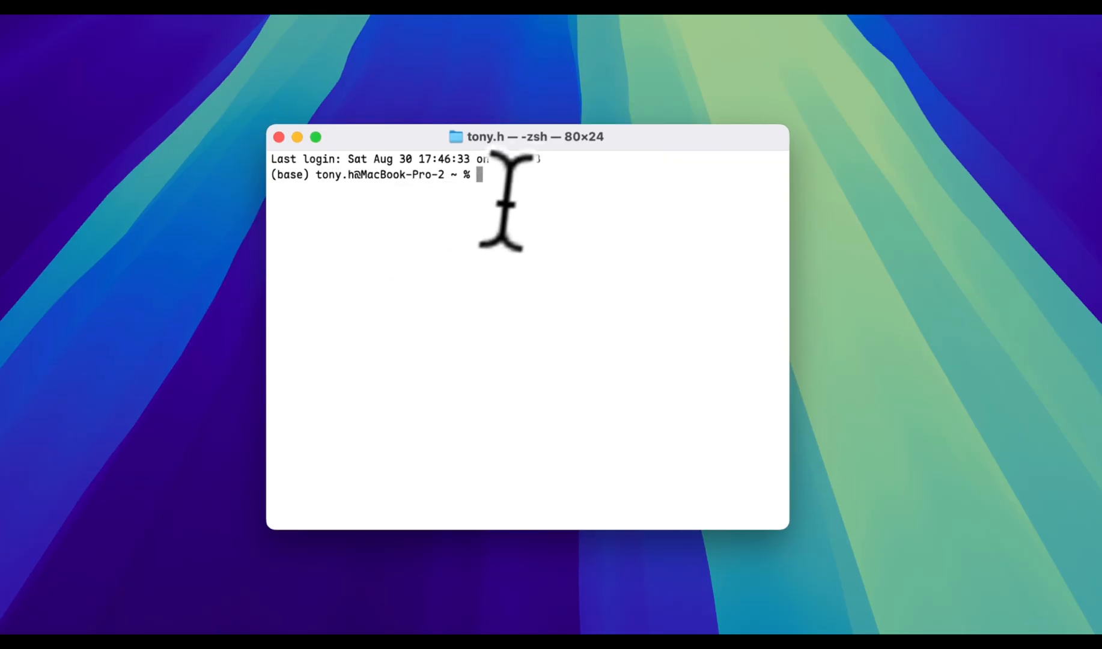
- cd into the pasted MetaVault path and launch gemini there
{"action": "key", "text": "cmd+v"}
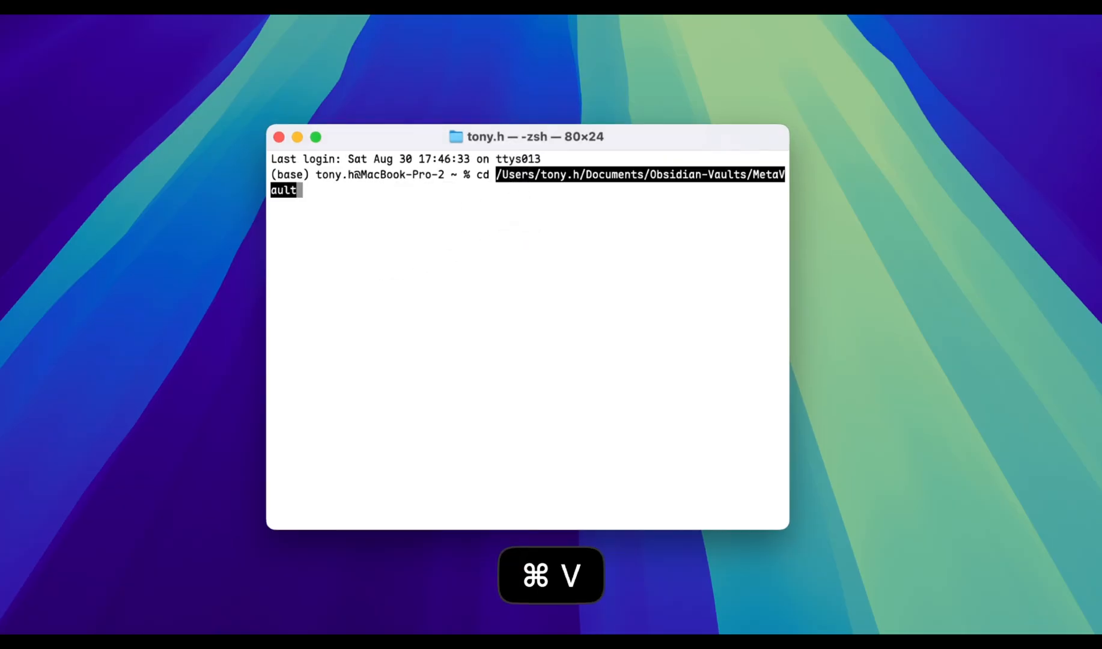
{"action": "key", "text": "Return"}
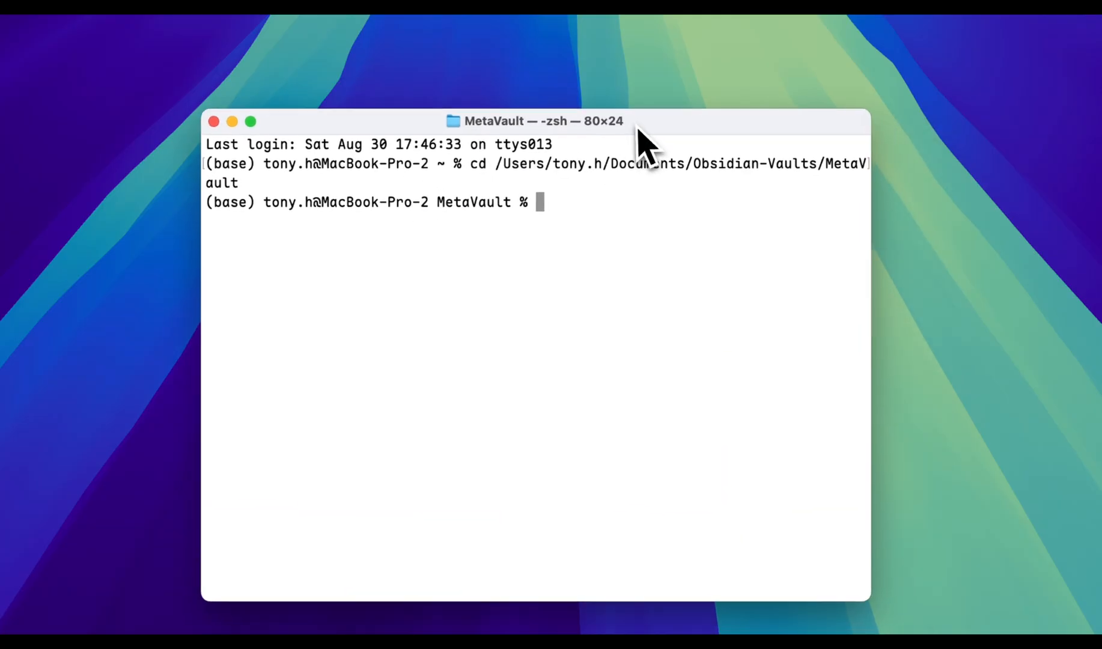
{"action": "key", "text": "Return"}
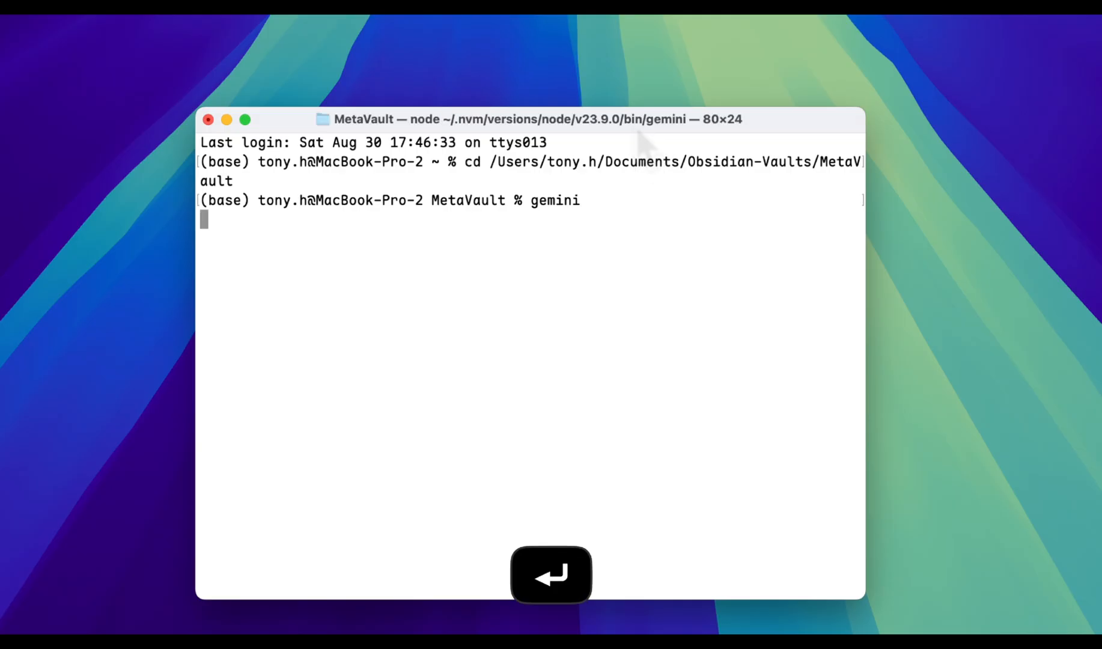
{"action": "key", "text": "Return"}
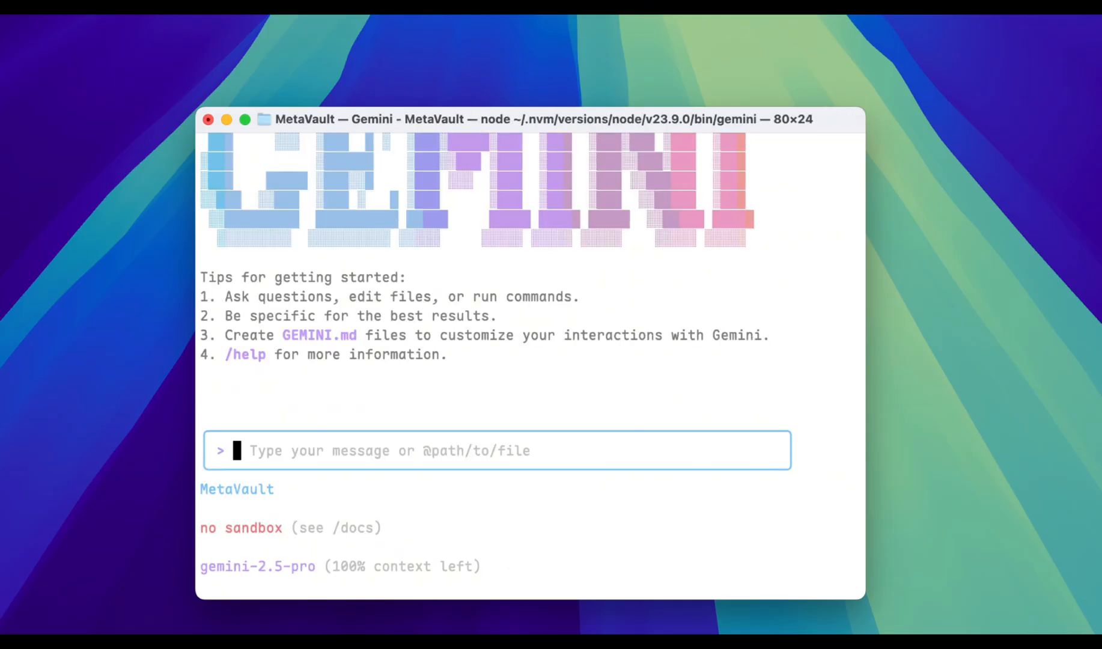
{"action": "mouse_move", "coordinate": [631, 336]}
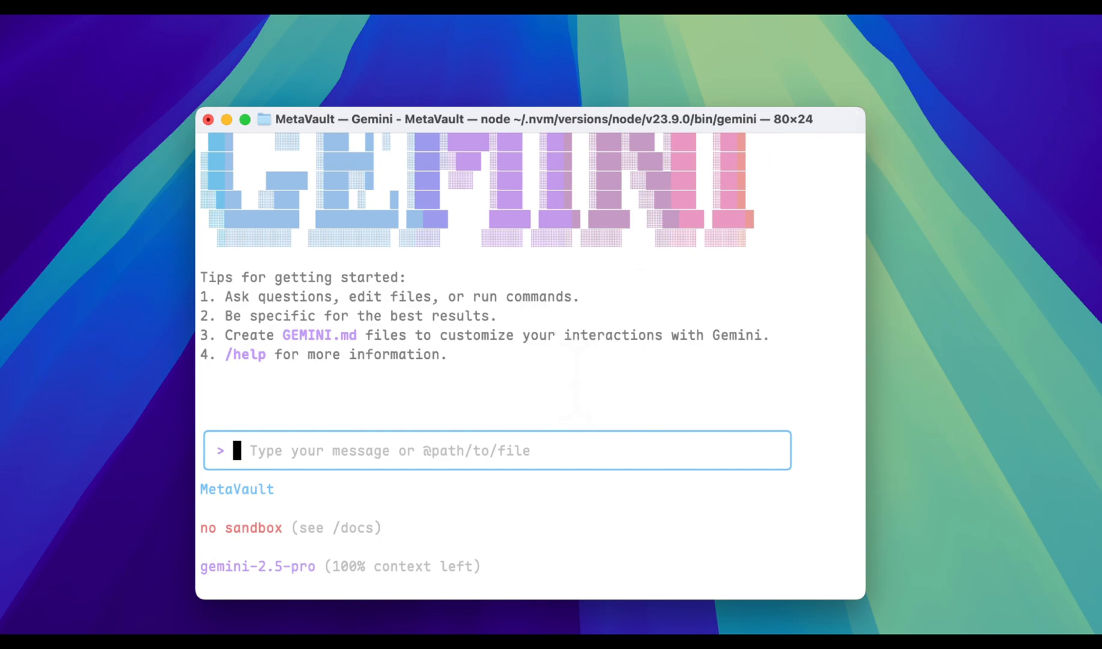
- Begin entering the /canvas:generate command at the Gemini prompt
{"action": "type", "text": "/"}
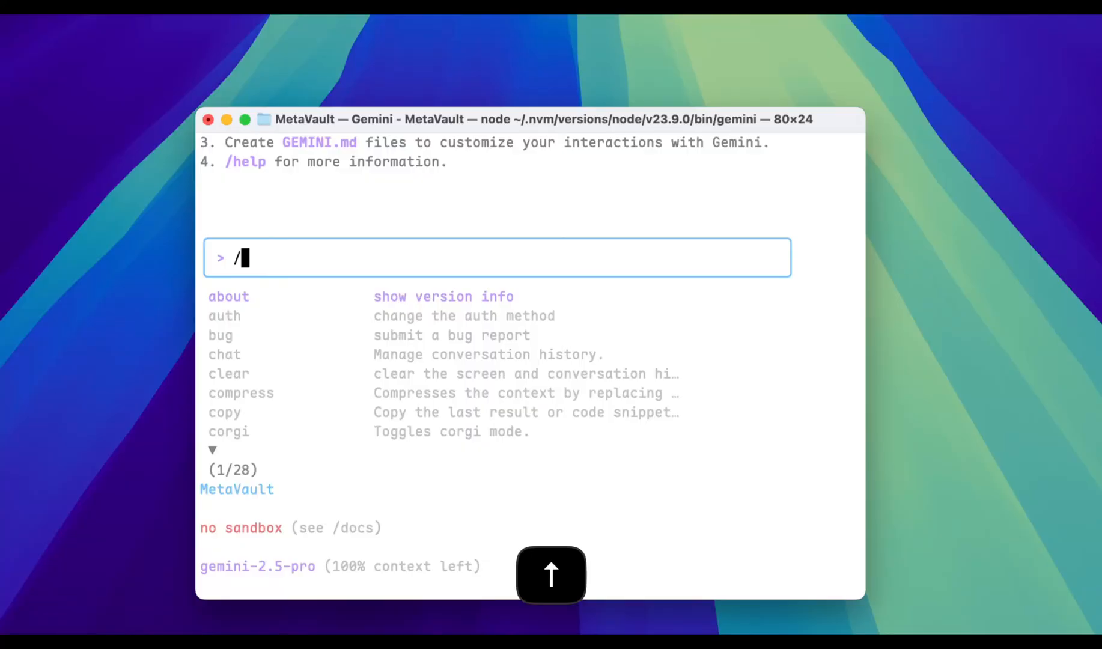
{"action": "type", "text": "canva"}
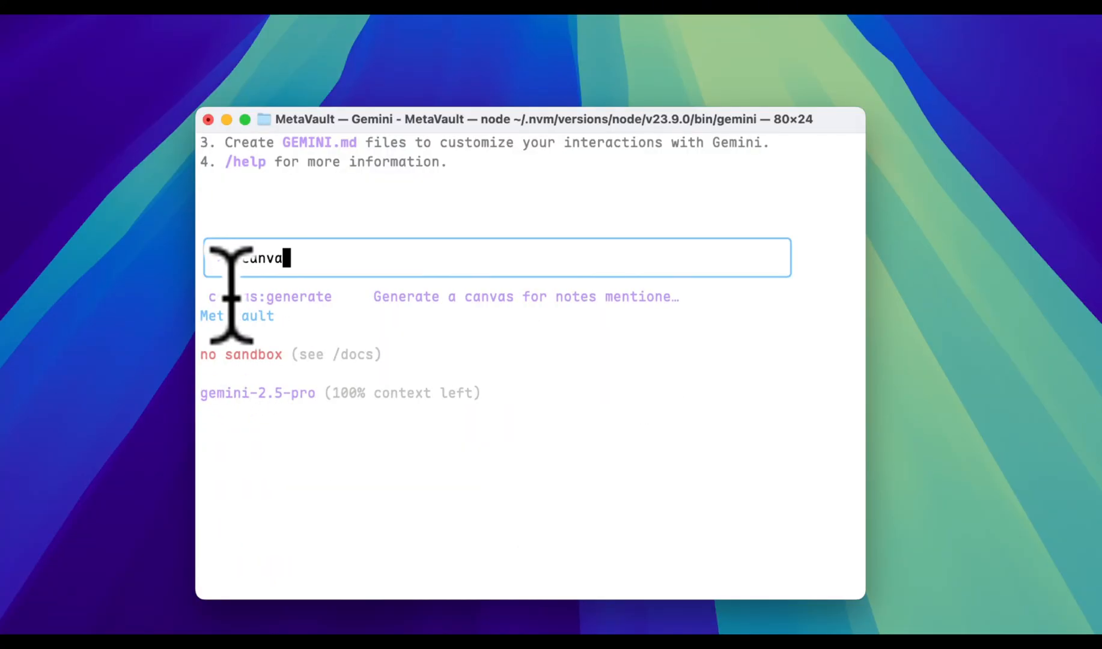
{"action": "mouse_move", "coordinate": [330, 303]}
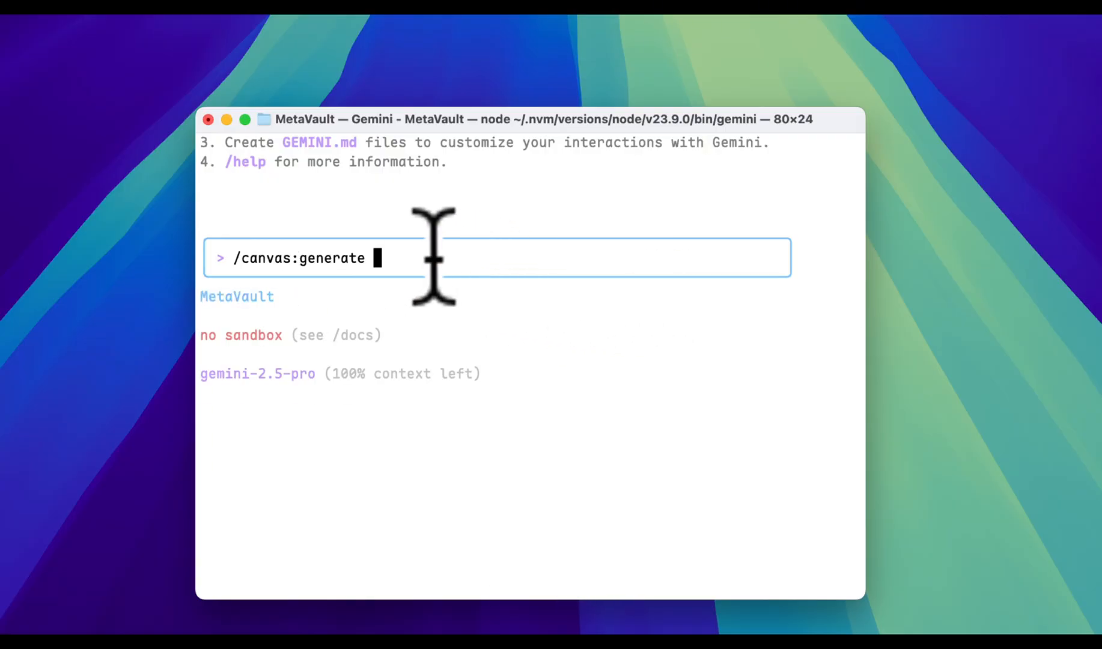
{"action": "mouse_move", "coordinate": [408, 259]}
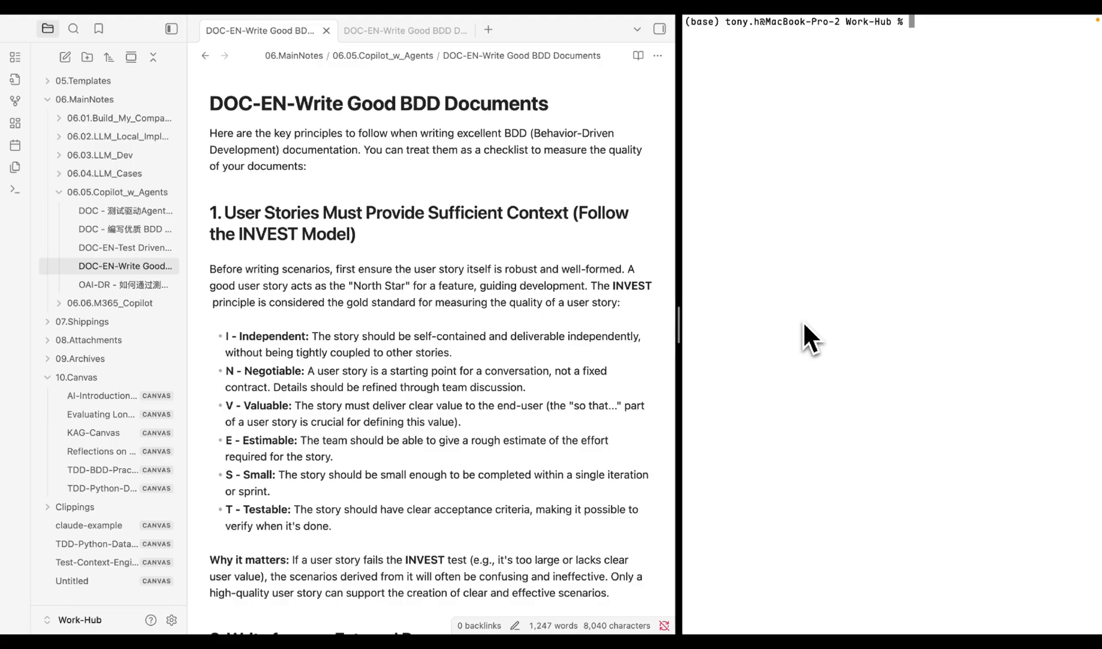
{"action": "mouse_move", "coordinate": [913, 165]}
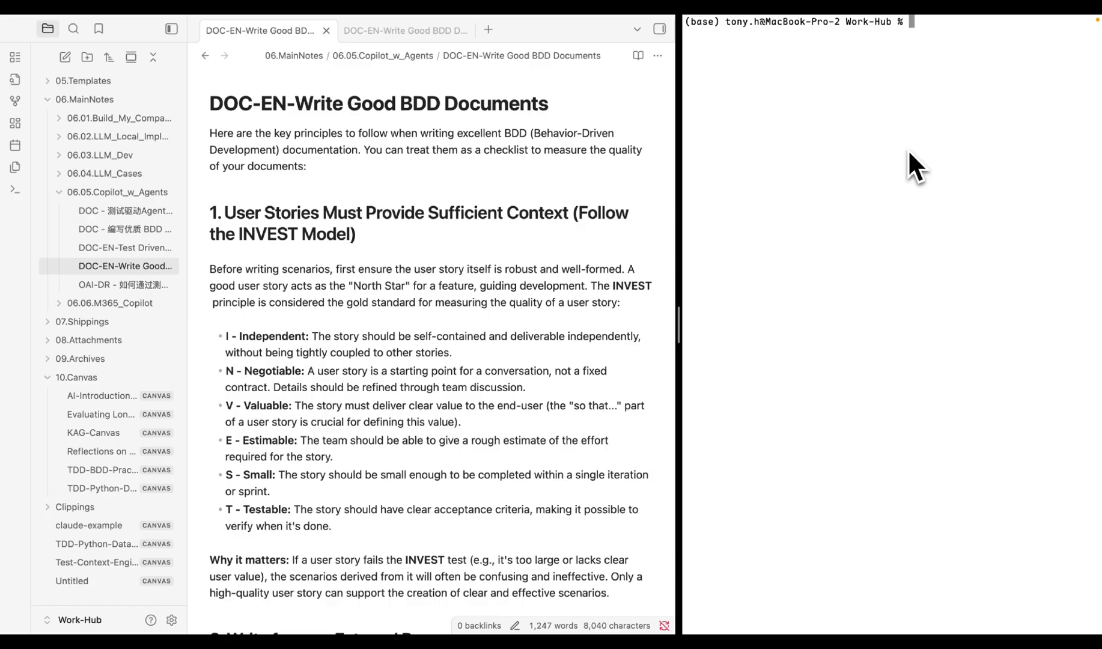
- Start Gemini in the side terminal beside the open BDD note
{"action": "type", "text": "Gemini"}
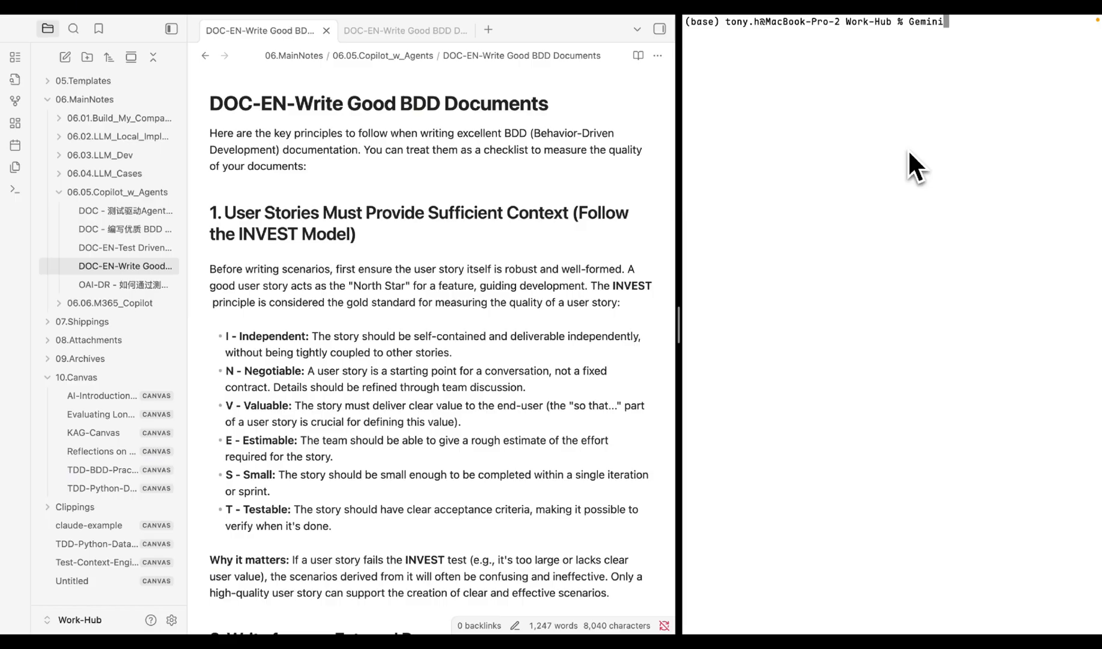
{"action": "key", "text": "Return"}
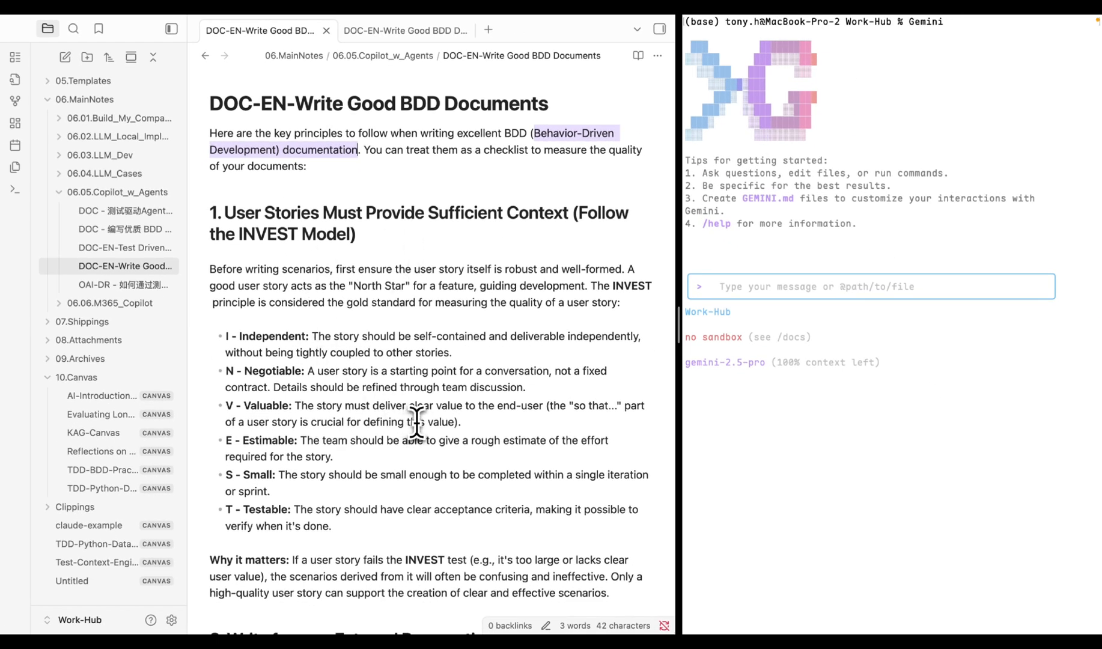
{"action": "scroll", "scroll_direction": "down", "scroll_amount": 3}
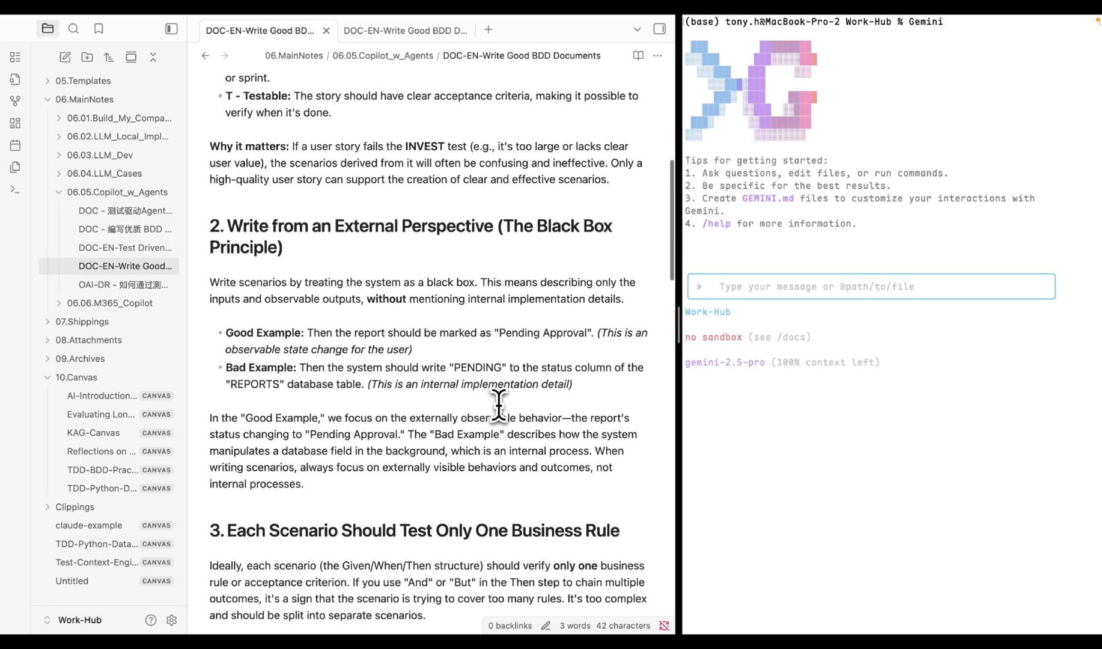
{"action": "mouse_move", "coordinate": [362, 282]}
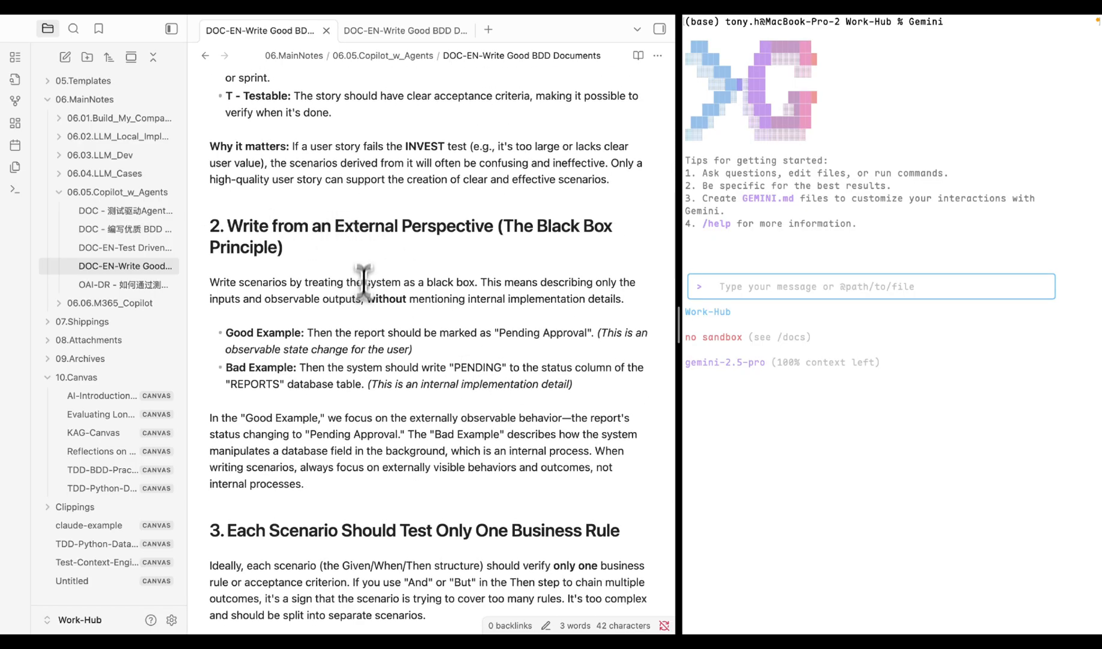
{"action": "scroll", "scroll_direction": "down", "scroll_amount": 3}
{"action": "type", "text": "/"}
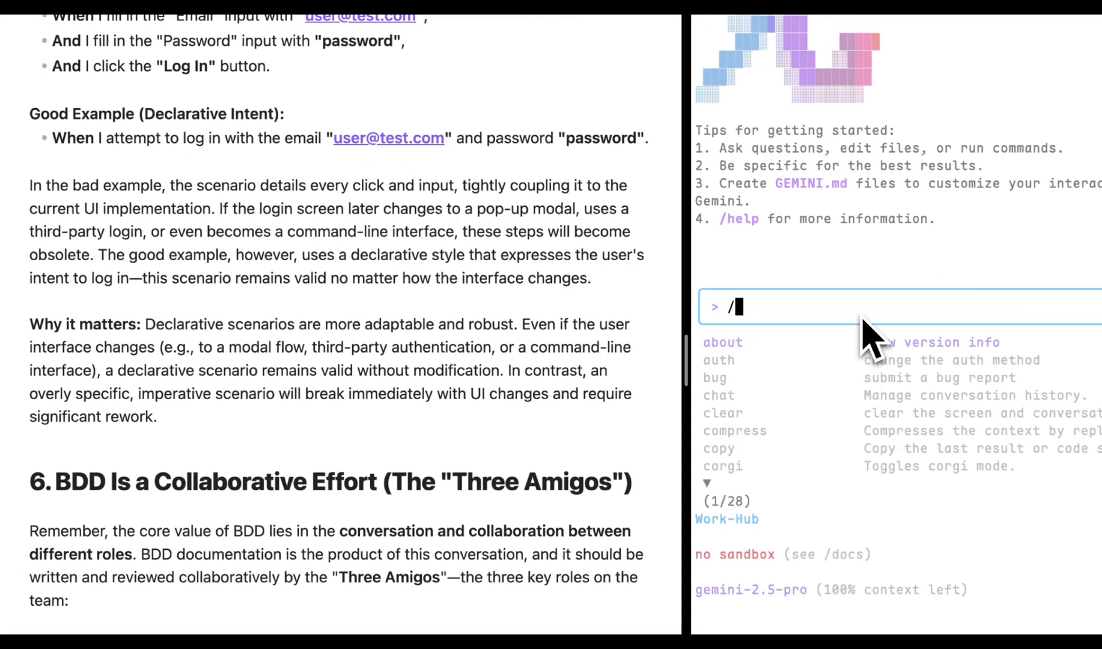
- Run /canvas:generate DOC-EN-Write Good BDD Documents to request the canvas
{"action": "type", "text": "canvas:generate"}
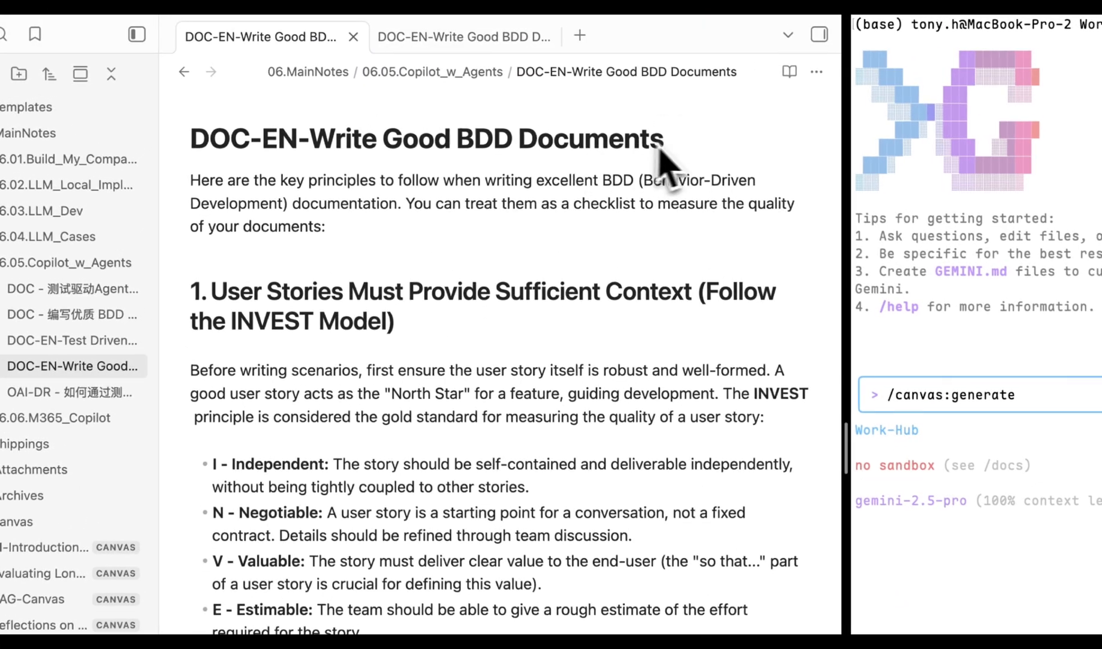
{"action": "type", "text": "DOC-EN-Write Good BDD Documents"}
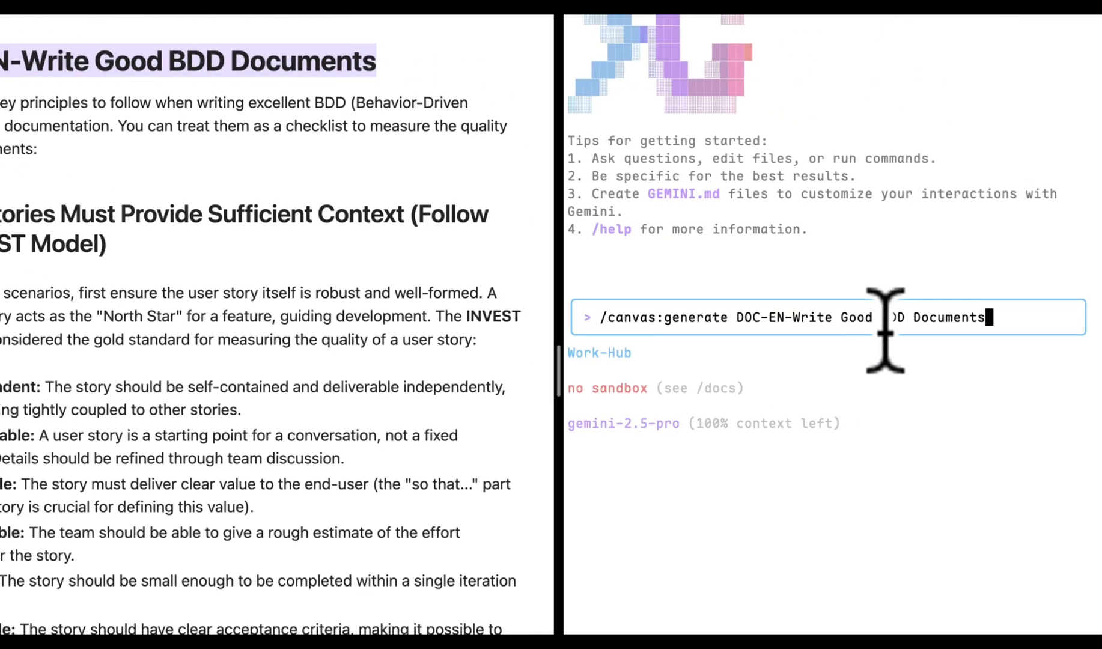
{"action": "key", "text": "Return"}
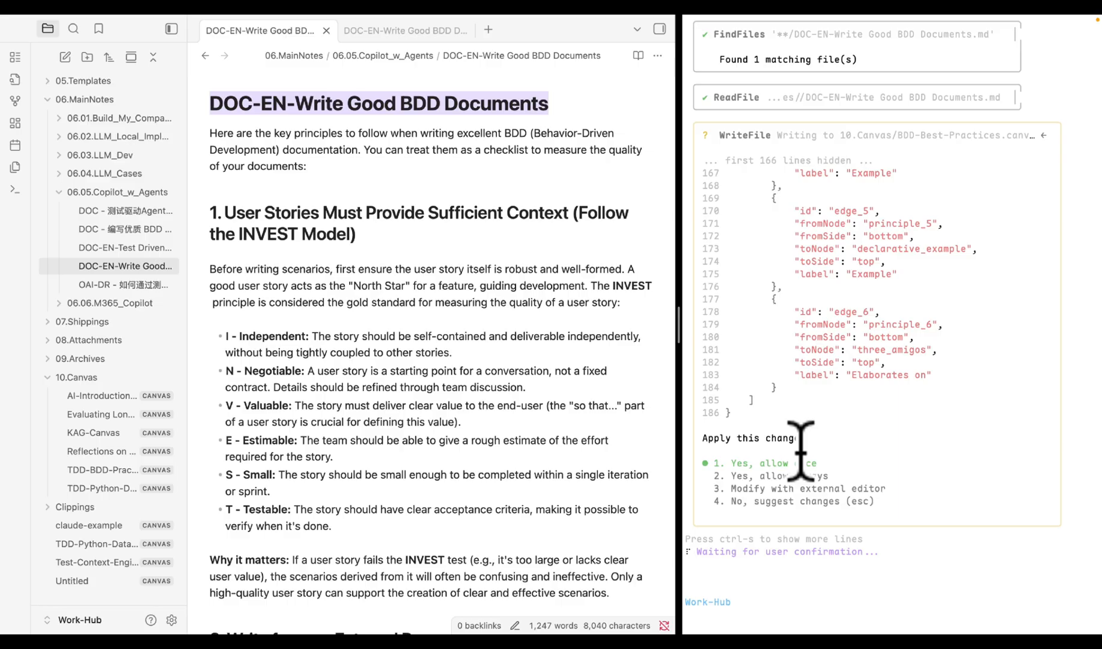
- Allow the BDD-Best-Practices canvas write once and inspect its Good/Bad example card
{"action": "left_click", "coordinate": [751, 462]}
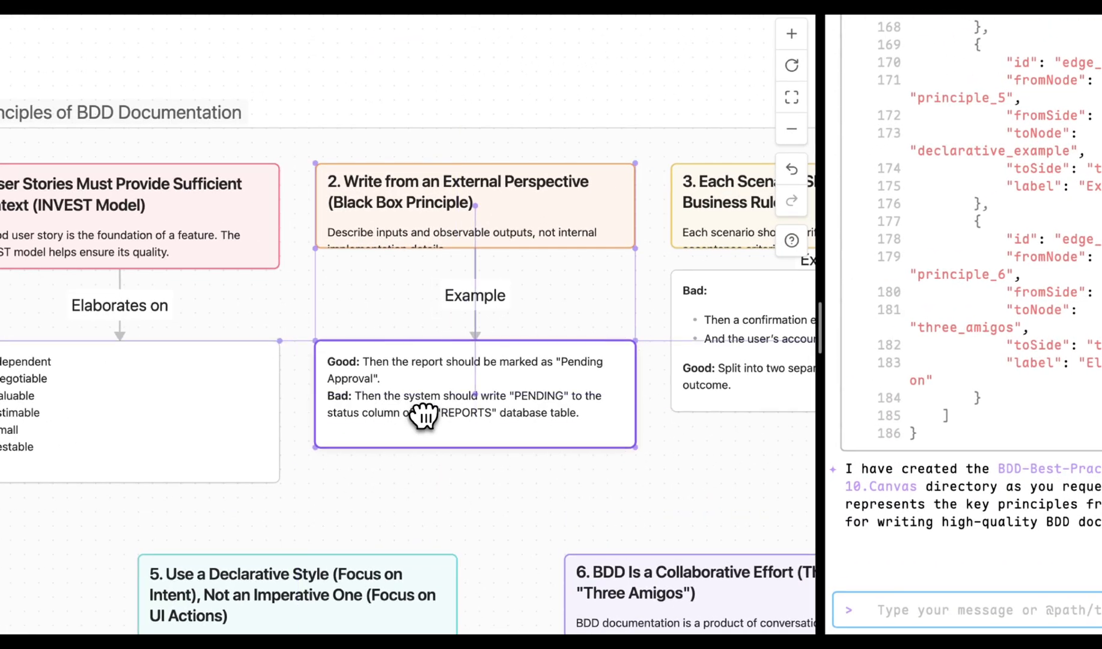
{"action": "left_click", "coordinate": [475, 205]}
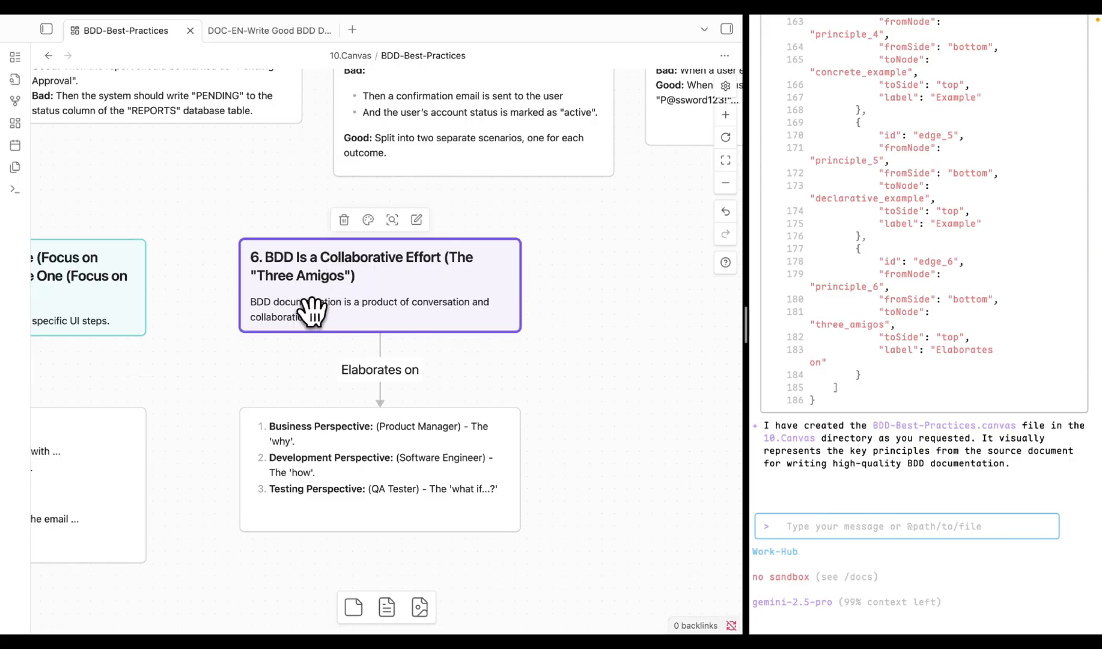
{"action": "mouse_move", "coordinate": [308, 436]}
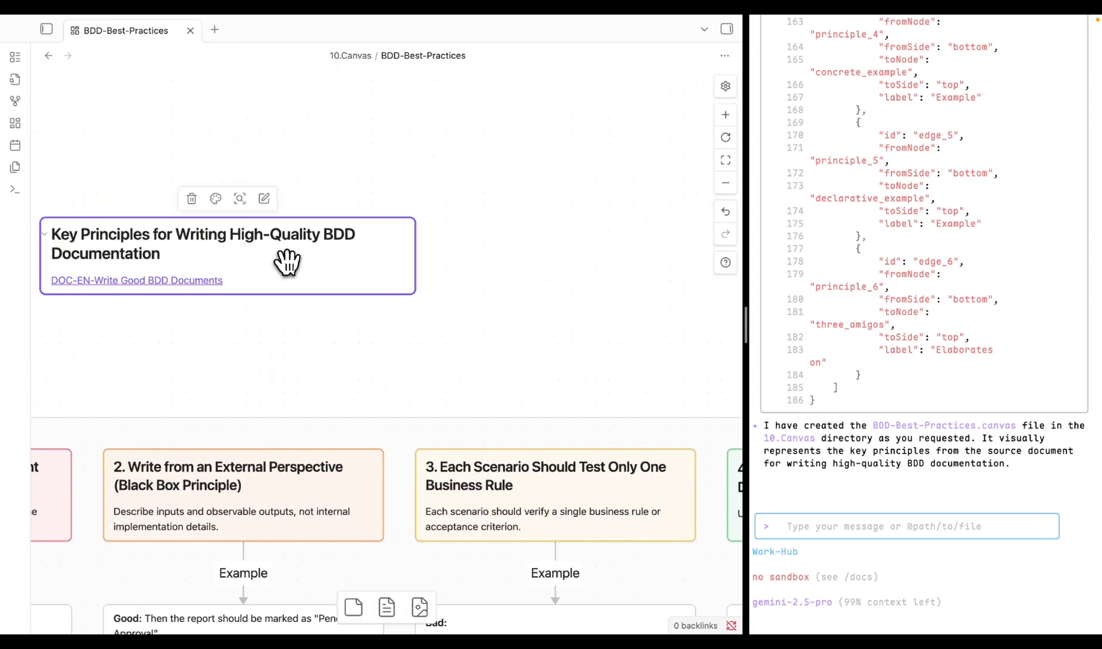
- Ask Gemini for a Three Amigos case example and allow the canvas edit once
{"action": "left_click", "coordinate": [136, 280]}
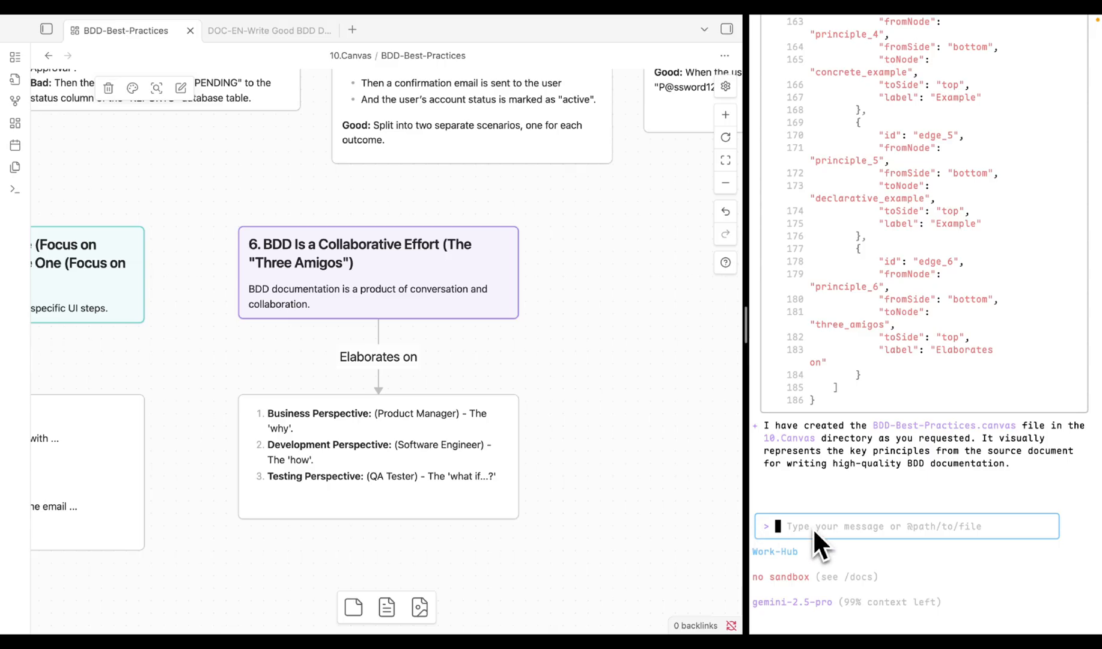
{"action": "type", "text": "Regarding the BDD Three Amigos"}
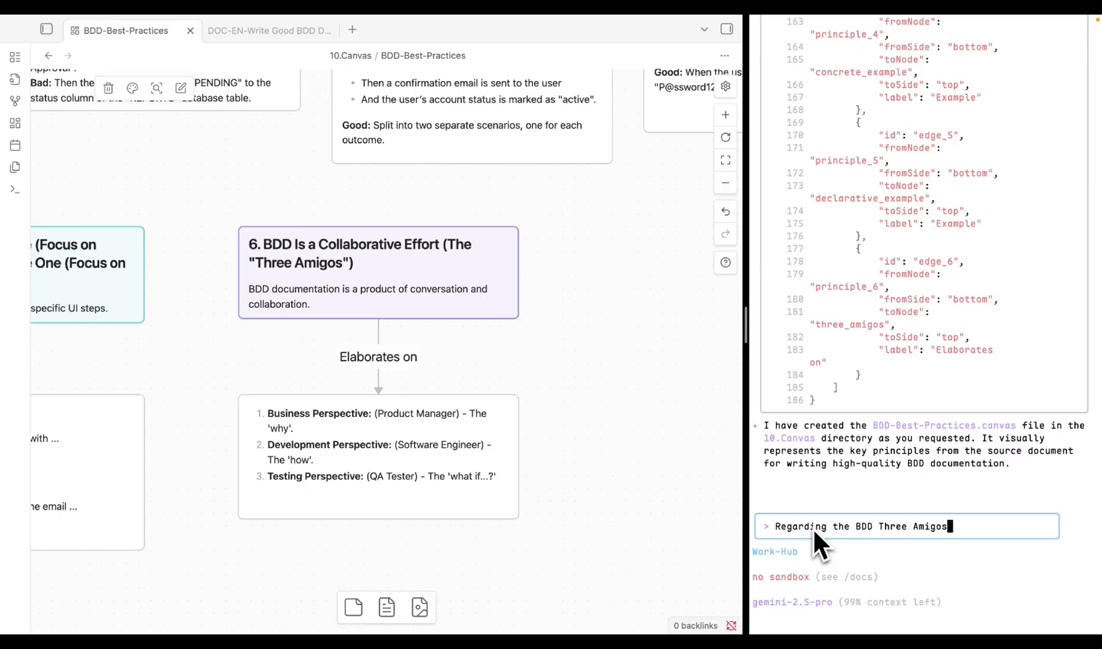
{"action": "type", "text": "Principle. I would like to add a case example to the canvas"}
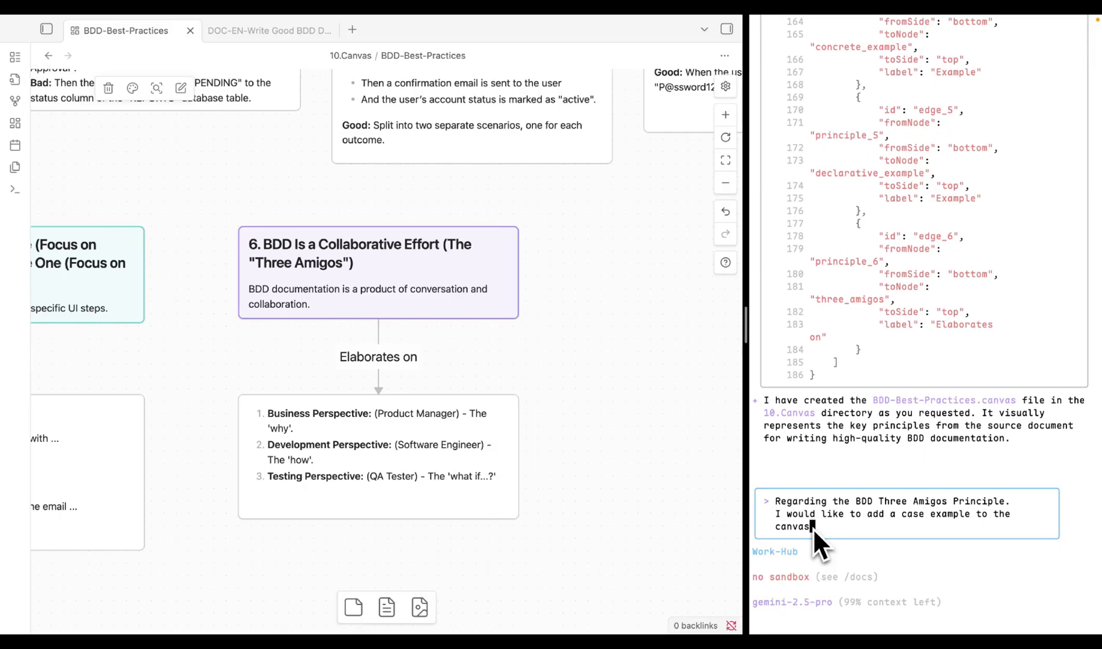
{"action": "key", "text": "Return"}
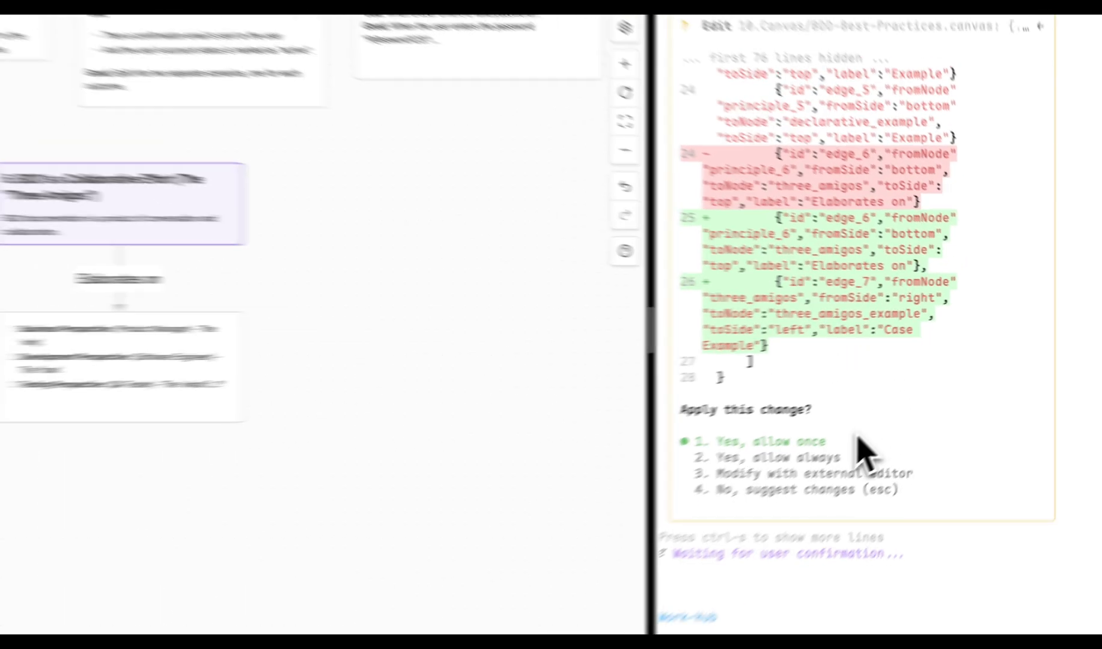
{"action": "left_click", "coordinate": [757, 441]}
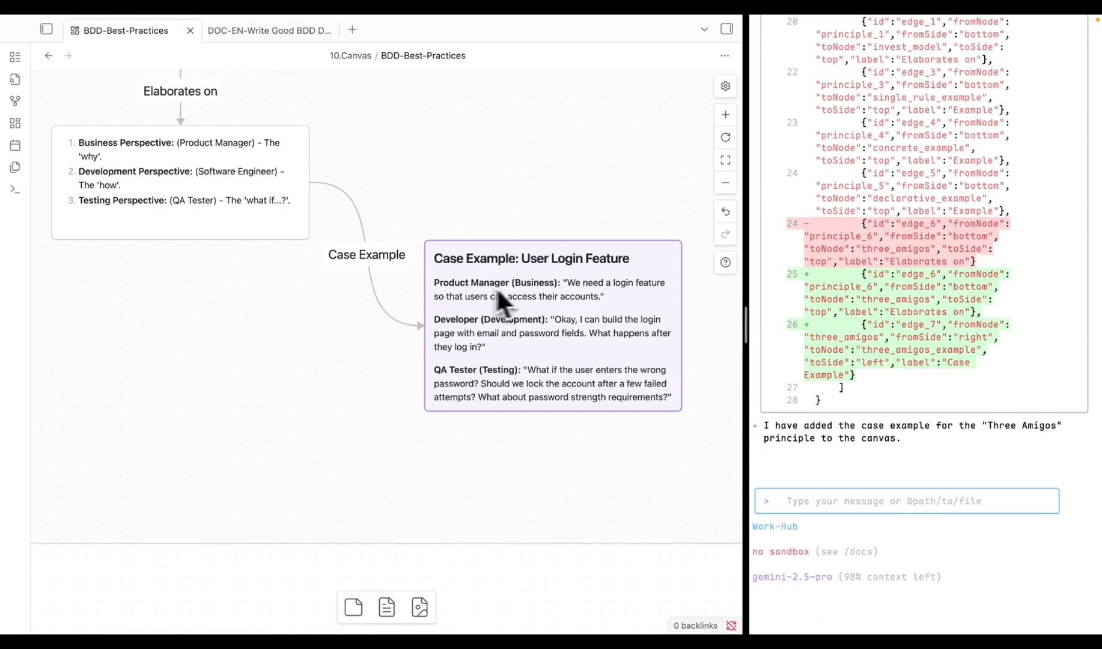
{"action": "mouse_move", "coordinate": [483, 319]}
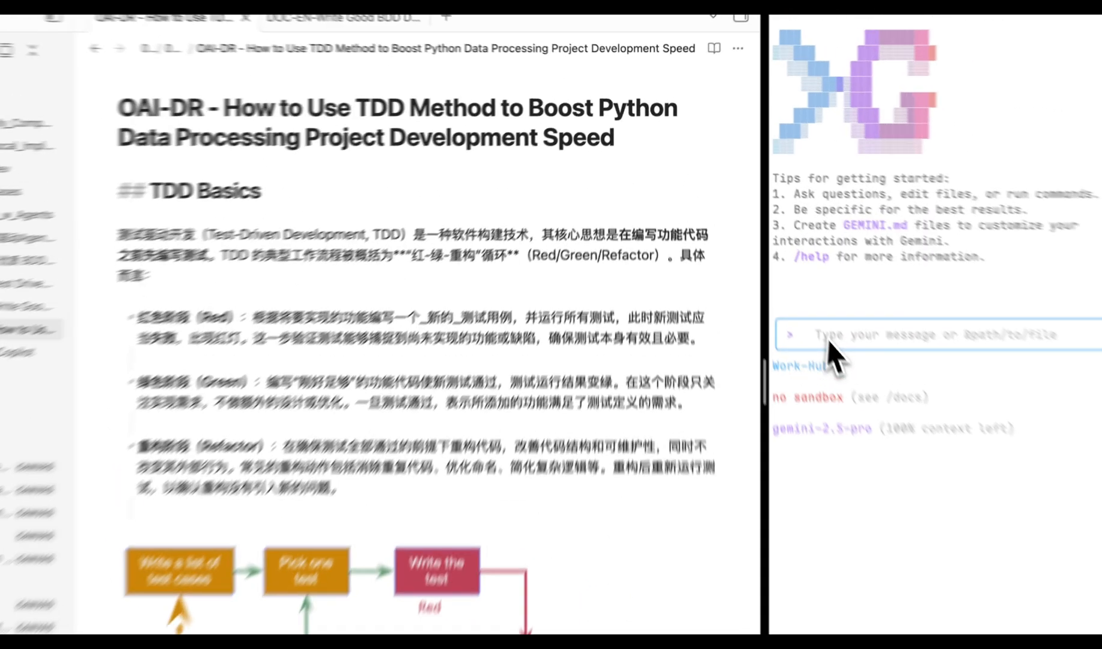
- Run /canvas:generate on the TDD note and allow the canvas file write once
{"action": "type", "text": "/canvas:generate"}
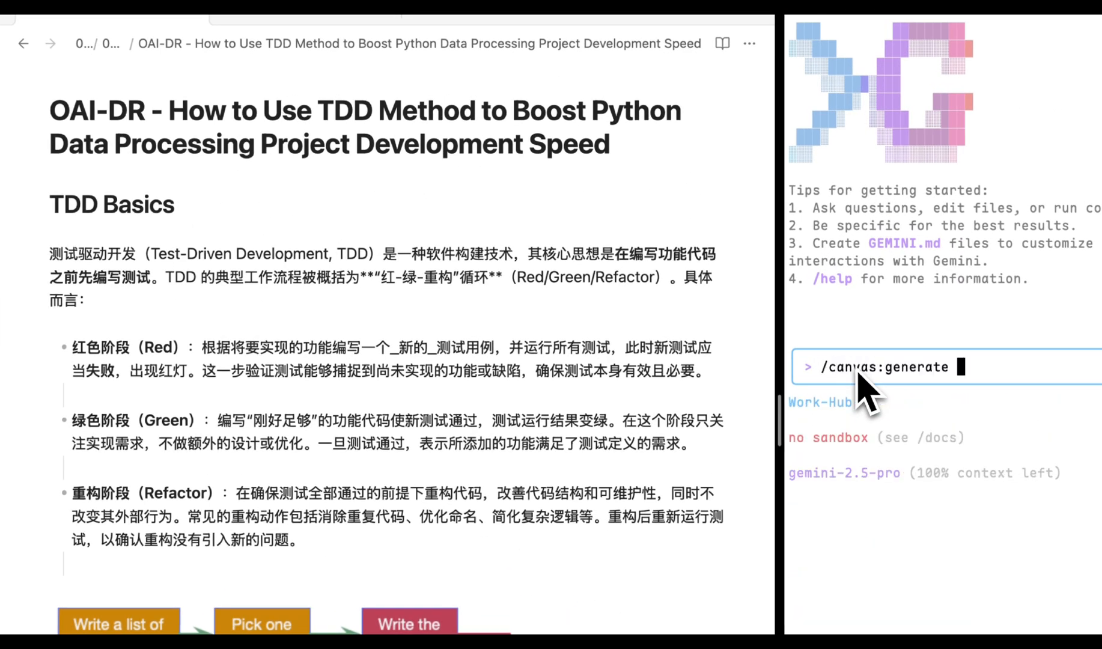
{"action": "key", "text": "cmd+c"}
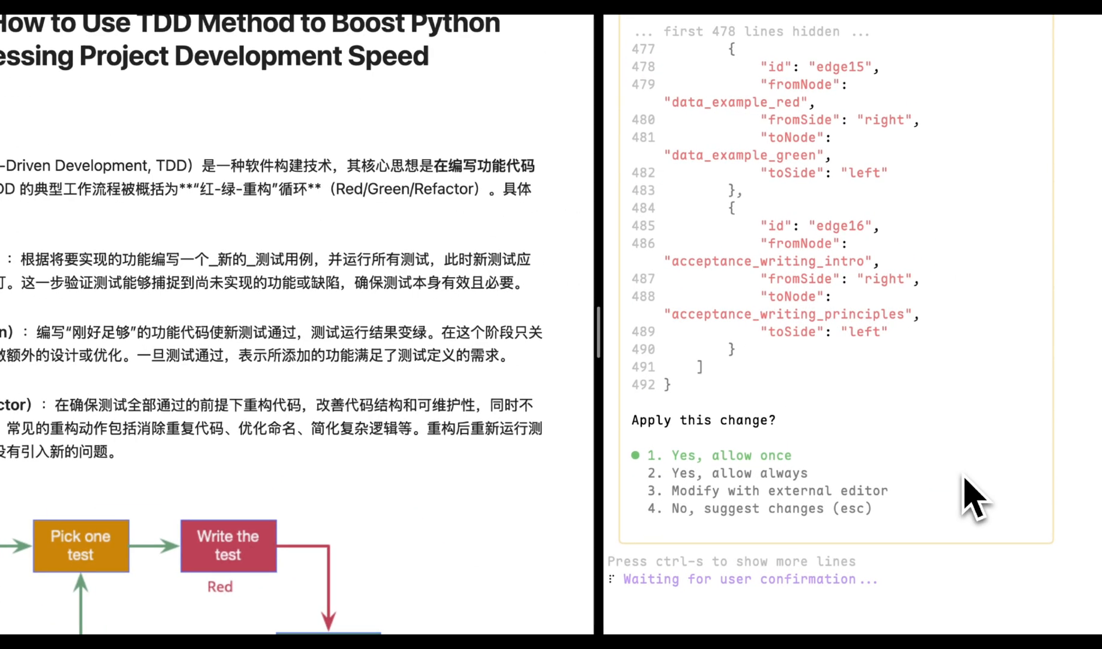
{"action": "left_click", "coordinate": [715, 456]}
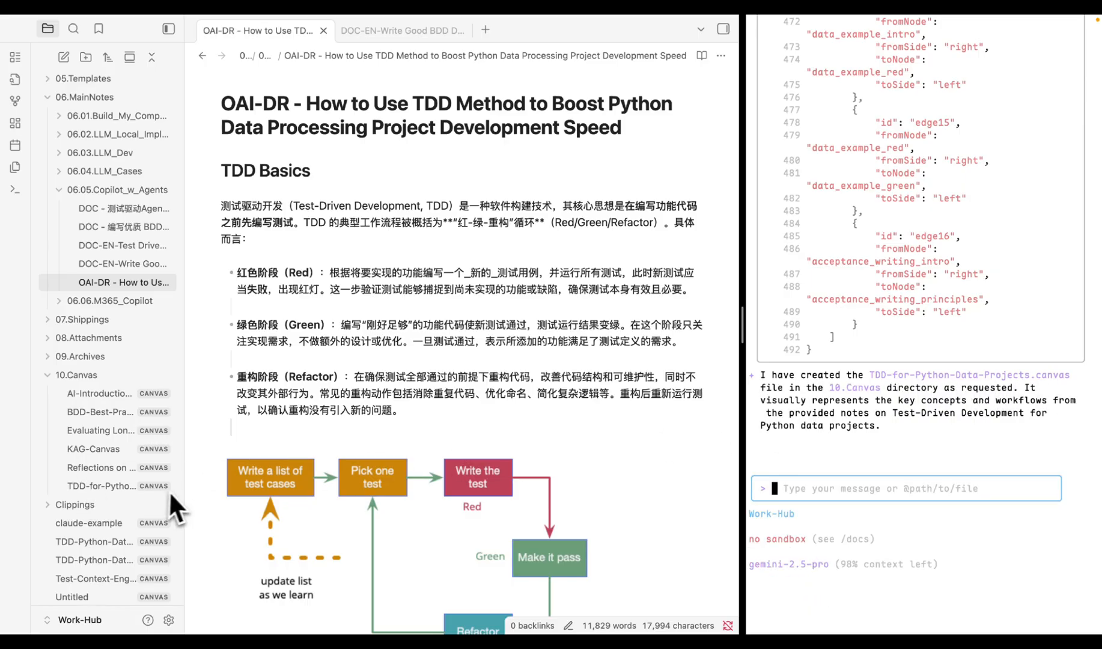
- Open TDD-for-Python-Data-Projects from 10.Canvas and view its sections
{"action": "left_click", "coordinate": [99, 486]}
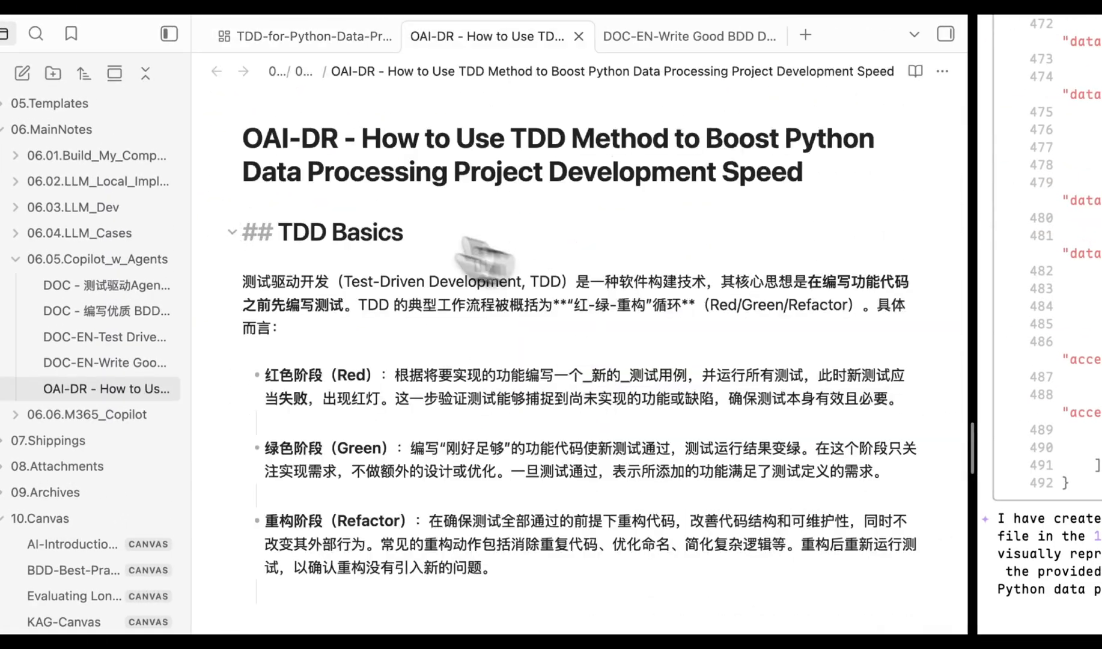
{"action": "left_click", "coordinate": [301, 36]}
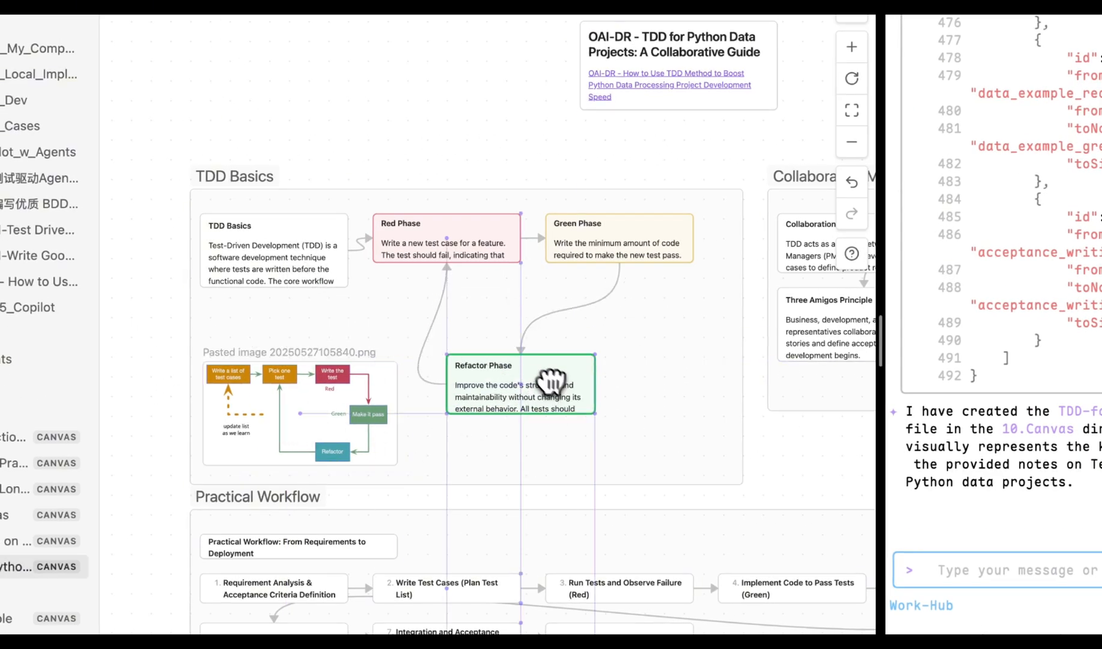
{"action": "scroll", "scroll_direction": "down", "scroll_amount": 3}
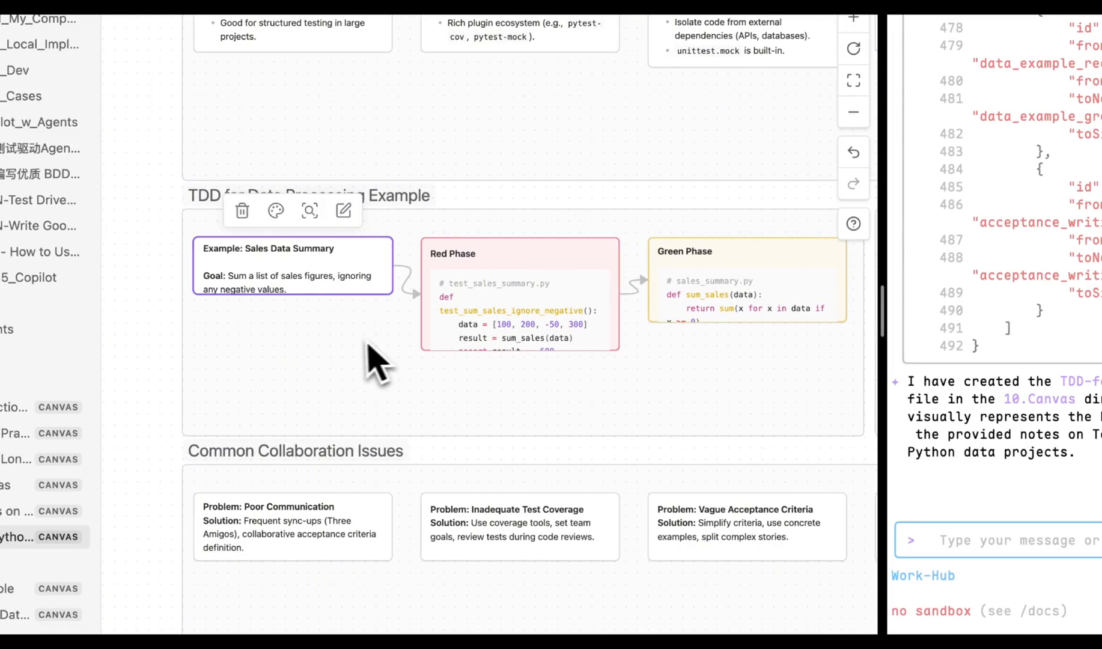
- Review the Red Phase code card and the Wikipedia reference card at the bottom
{"action": "left_click", "coordinate": [519, 313]}
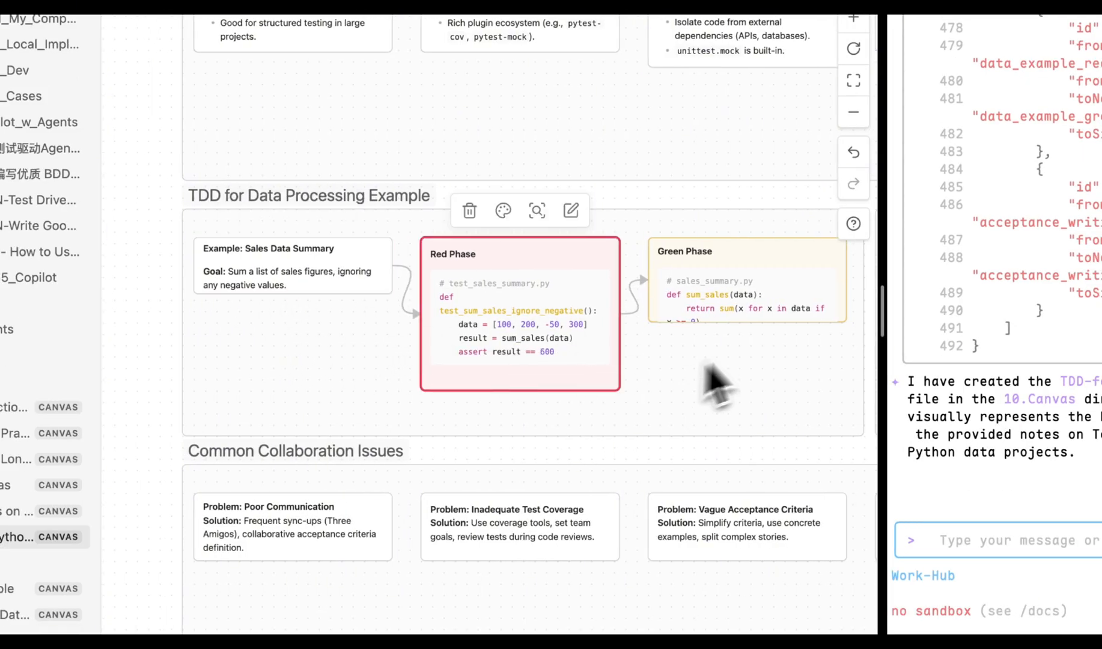
{"action": "scroll", "scroll_direction": "down", "scroll_amount": 3}
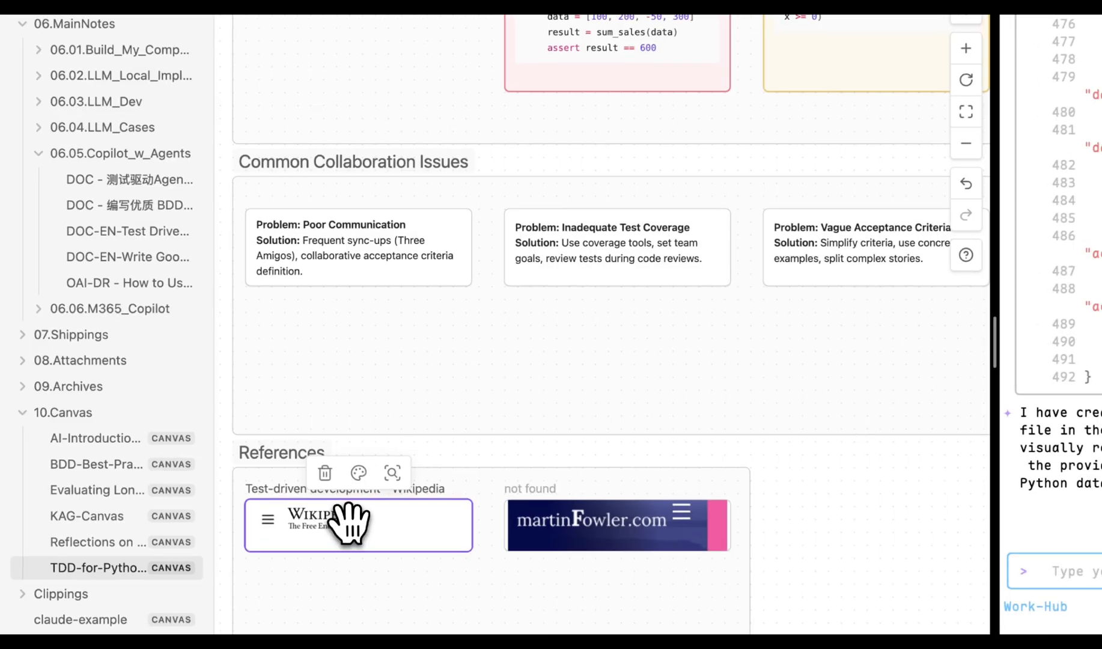
{"action": "left_click", "coordinate": [358, 525]}
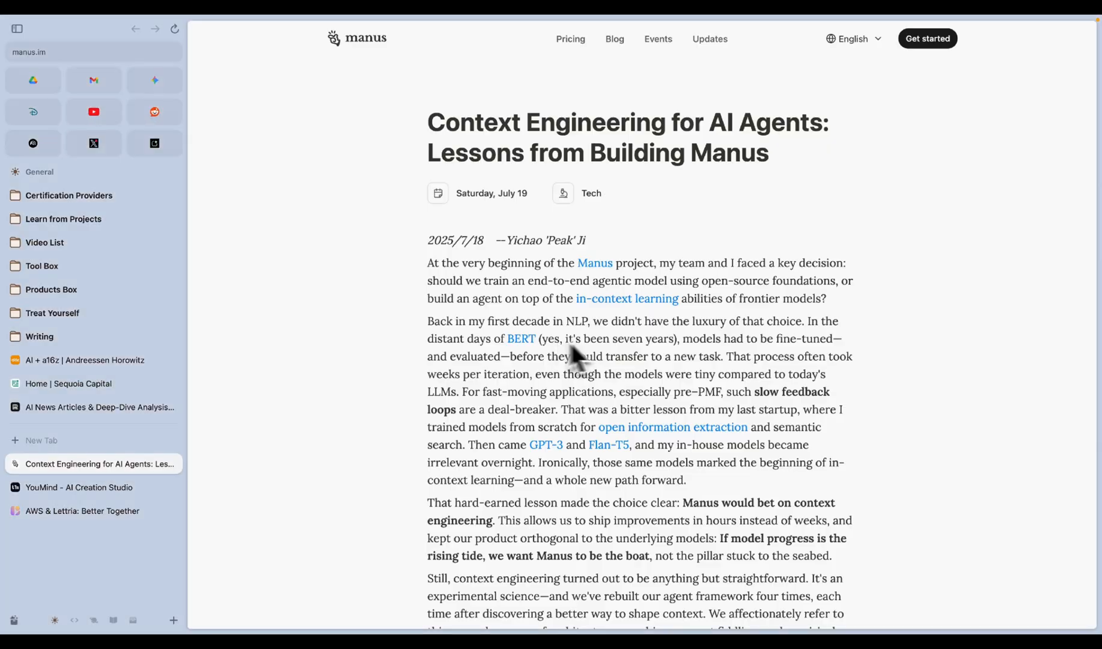
{"action": "mouse_move", "coordinate": [507, 171]}
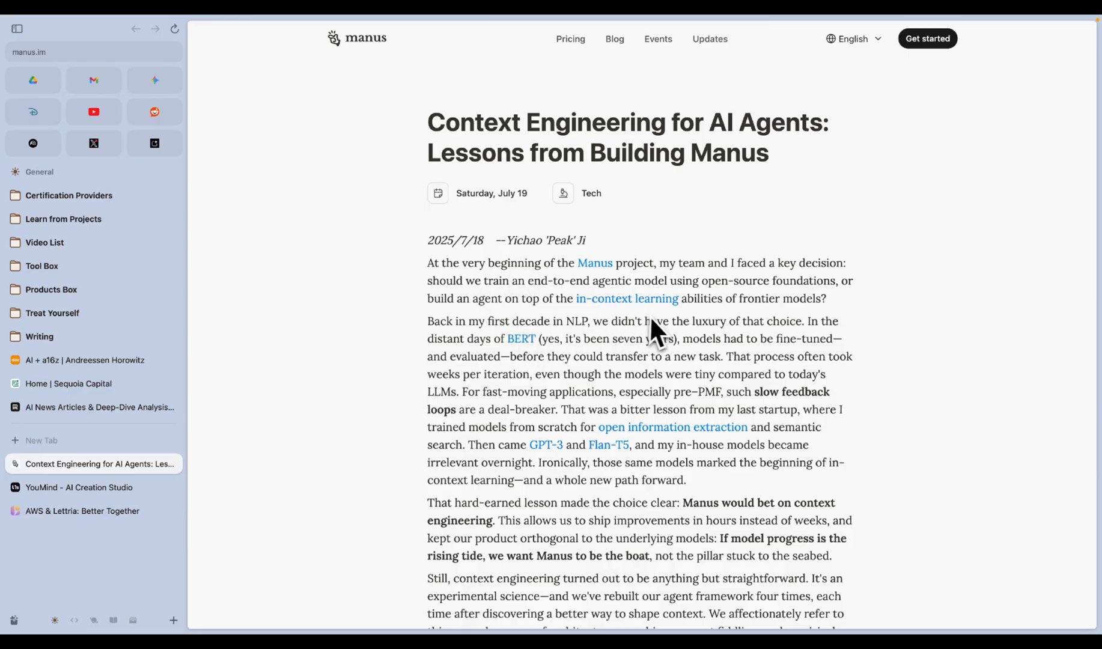
{"action": "mouse_move", "coordinate": [743, 343]}
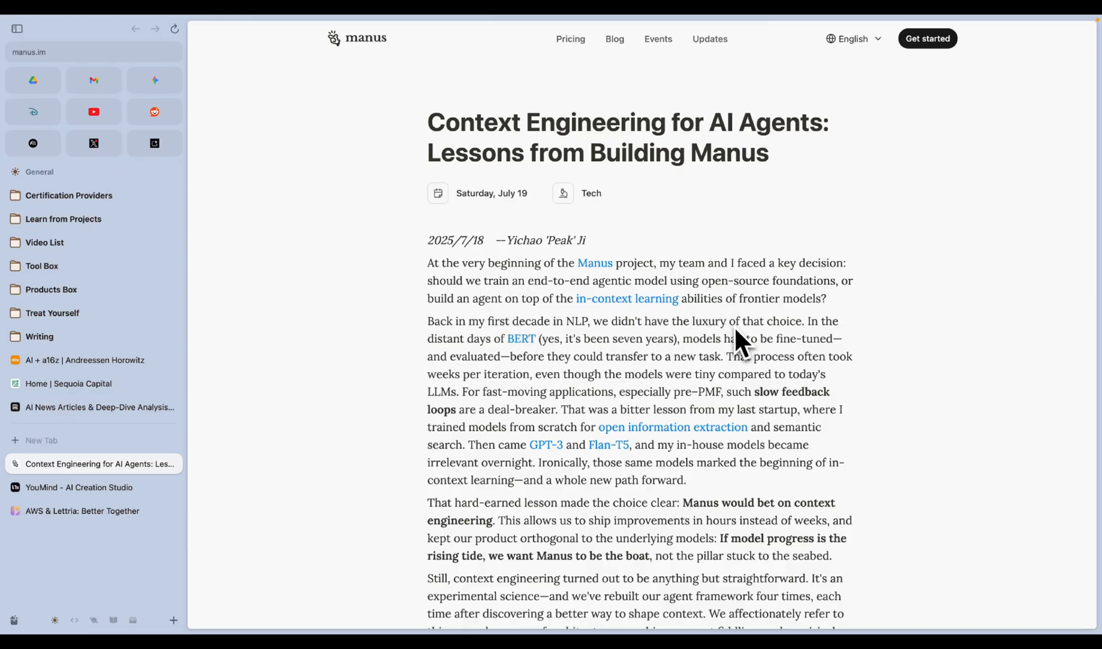
{"action": "mouse_move", "coordinate": [619, 380]}
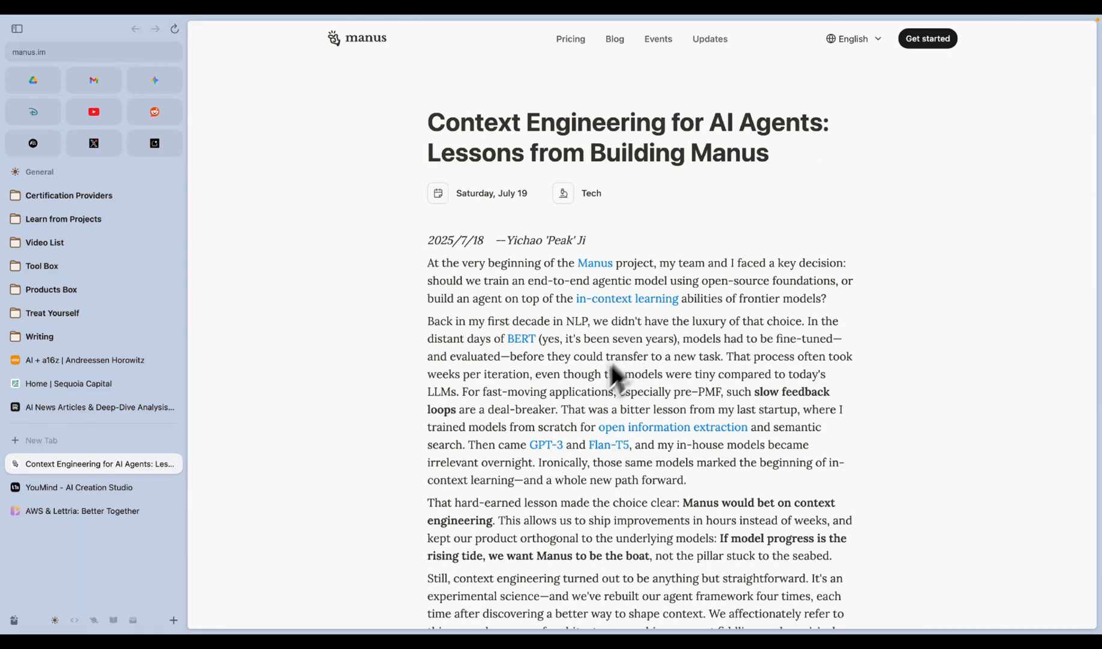
- Save the Manus context engineering article to Obsidian's Clippings folder with Web Clipper
{"action": "scroll", "scroll_direction": "down", "scroll_amount": 3}
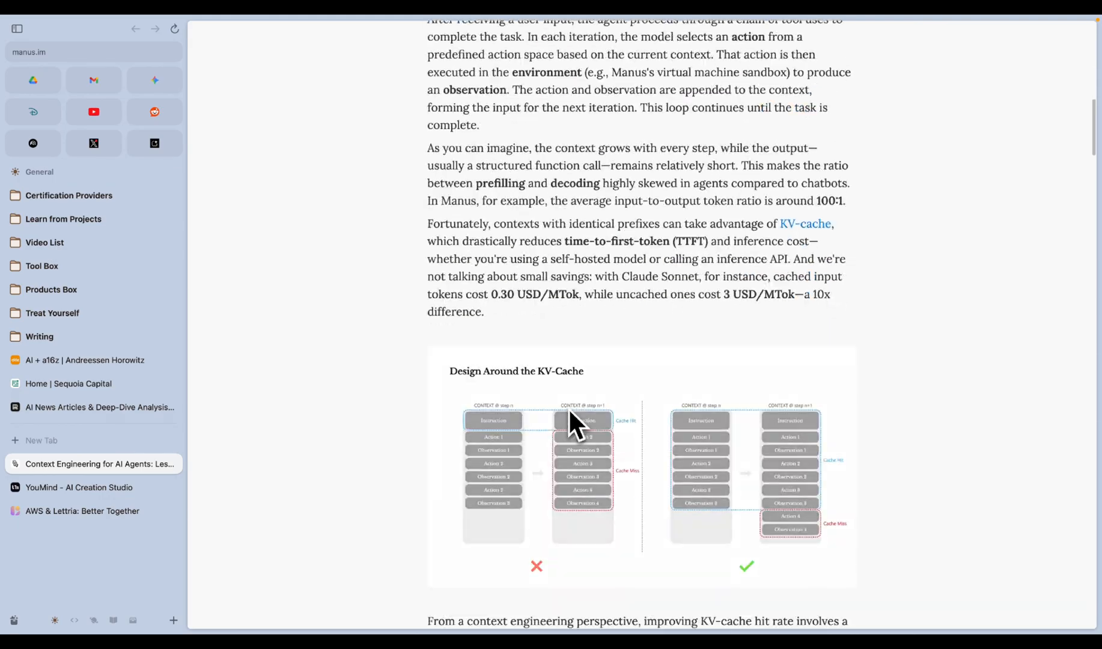
{"action": "scroll", "scroll_direction": "down", "scroll_amount": 3}
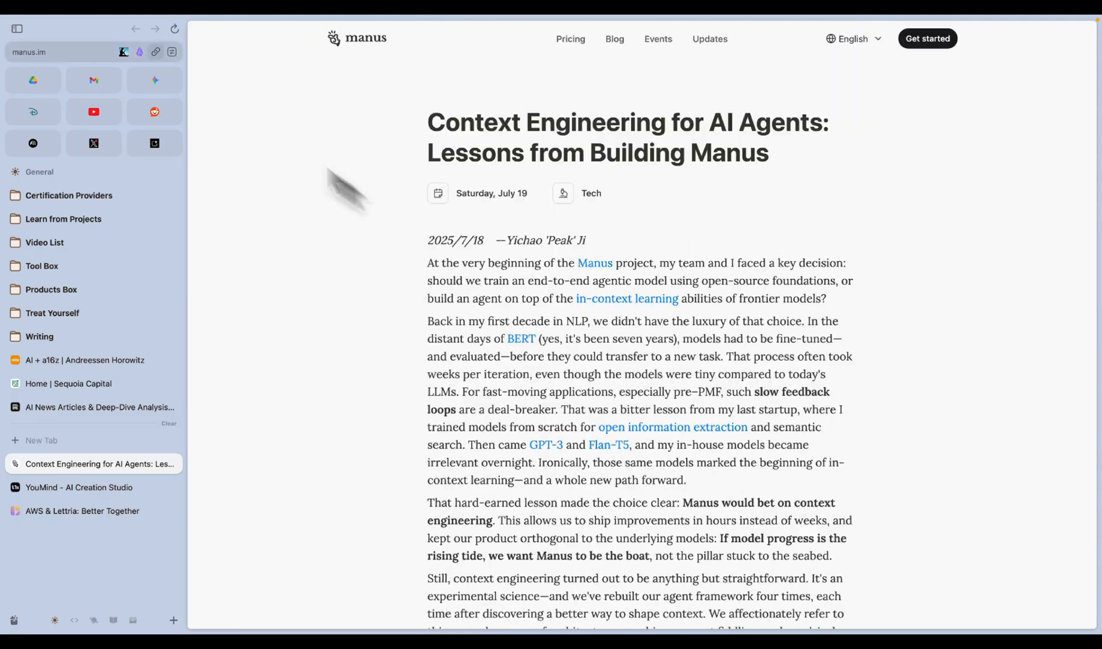
{"action": "mouse_move", "coordinate": [138, 52]}
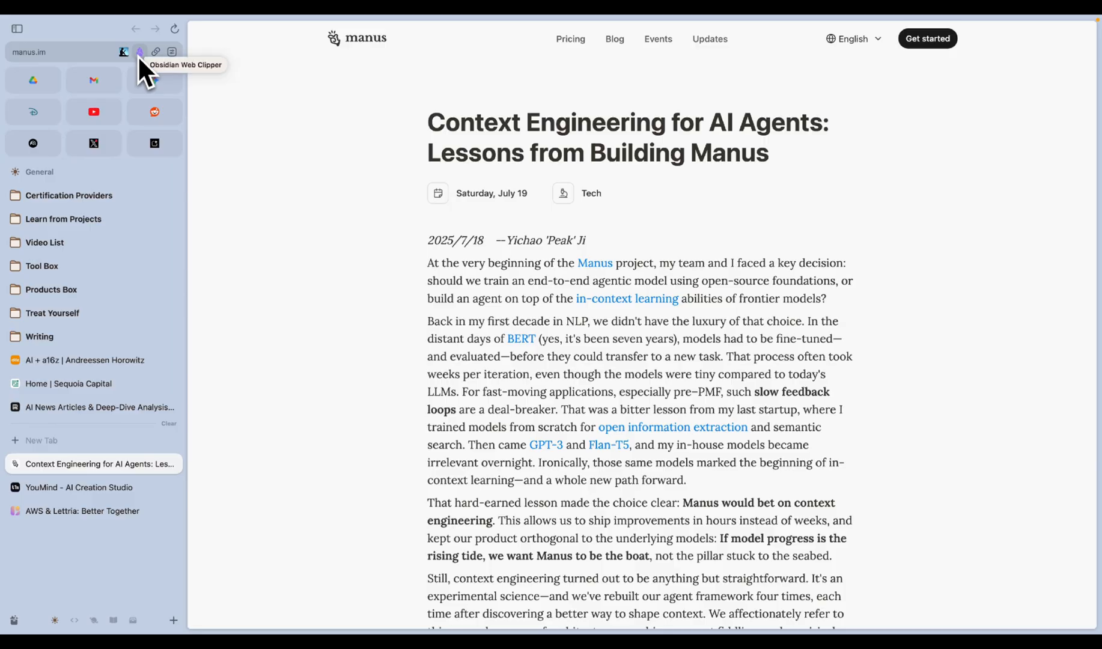
{"action": "left_click", "coordinate": [139, 51]}
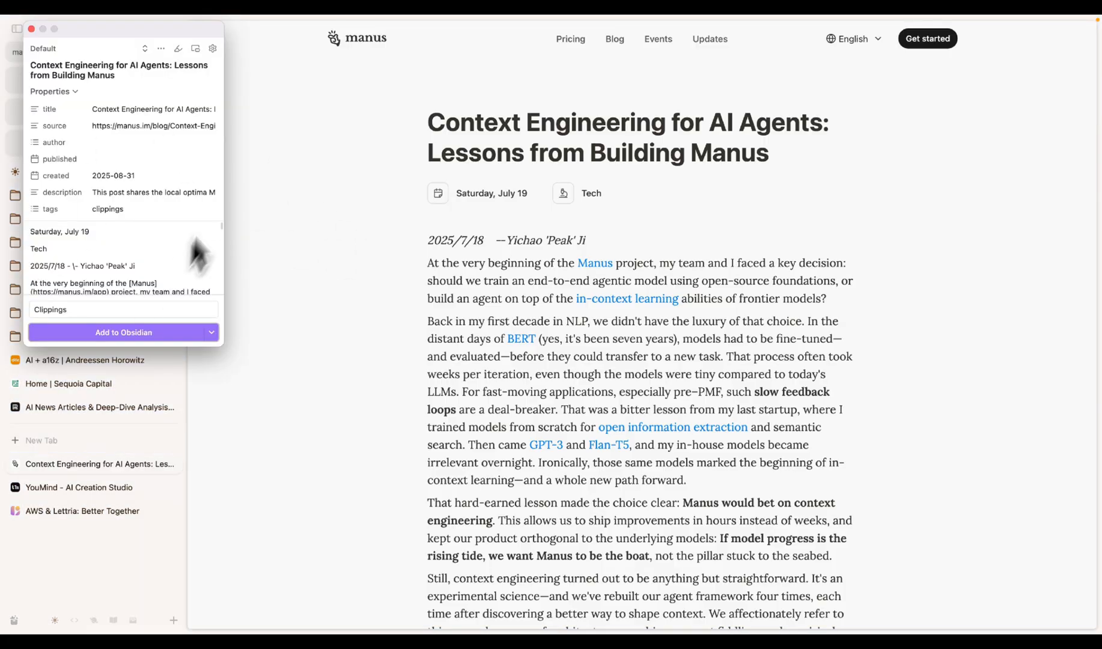
{"action": "left_click", "coordinate": [123, 332]}
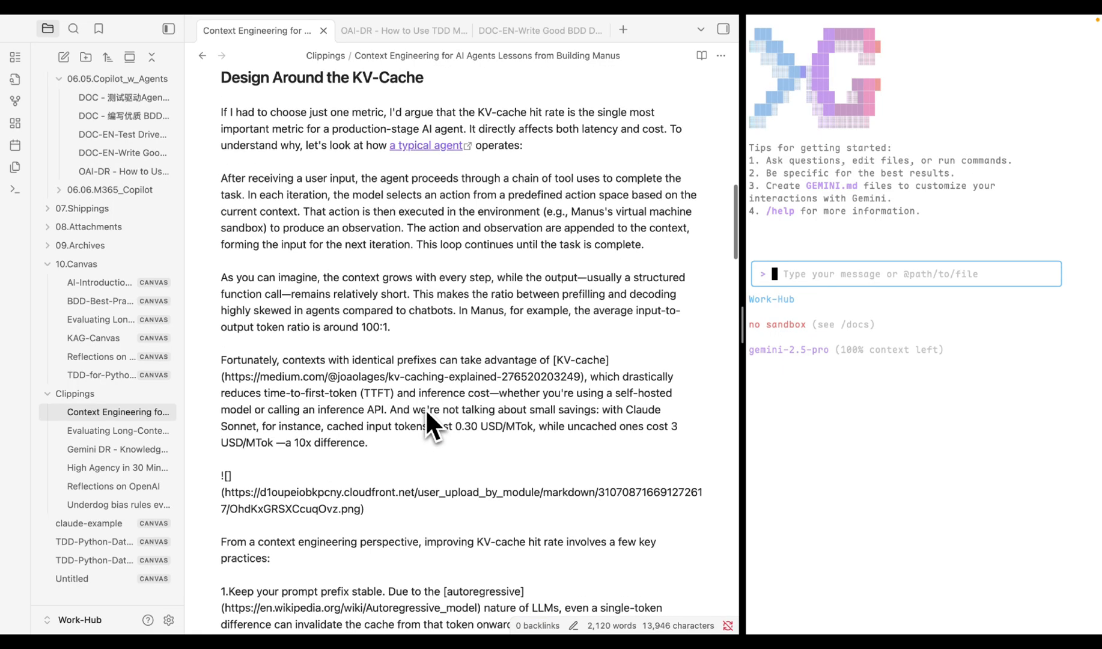
- Run /canvas generate on the clipped Manus note to build the context engineering canvas
{"action": "scroll", "scroll_direction": "up", "scroll_amount": 3}
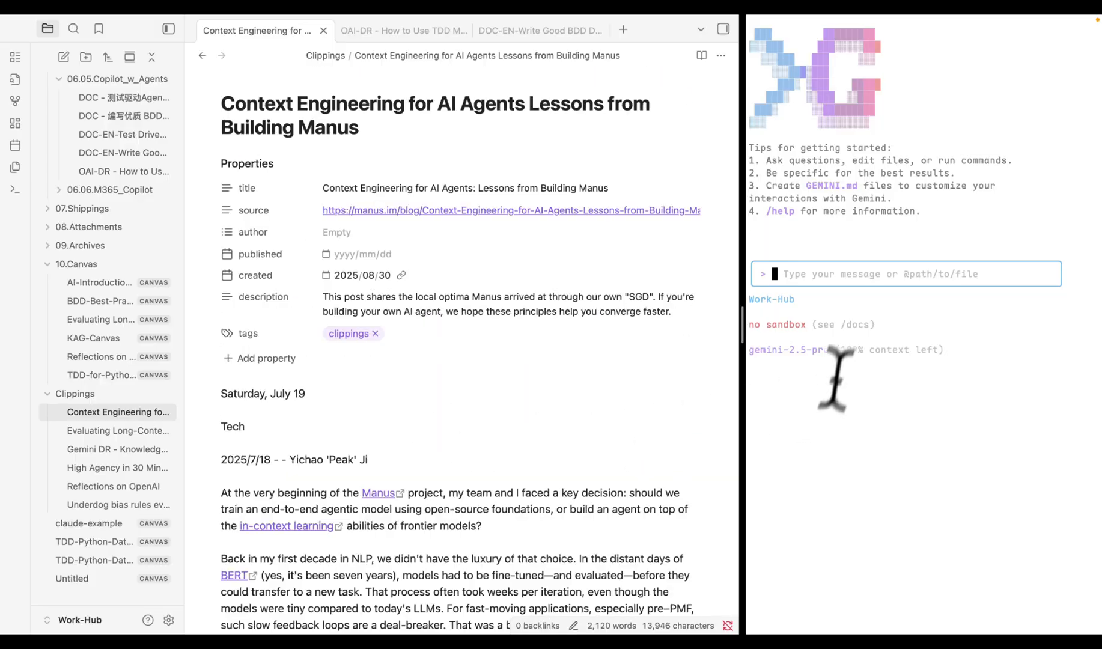
{"action": "type", "text": "/canvas generate"}
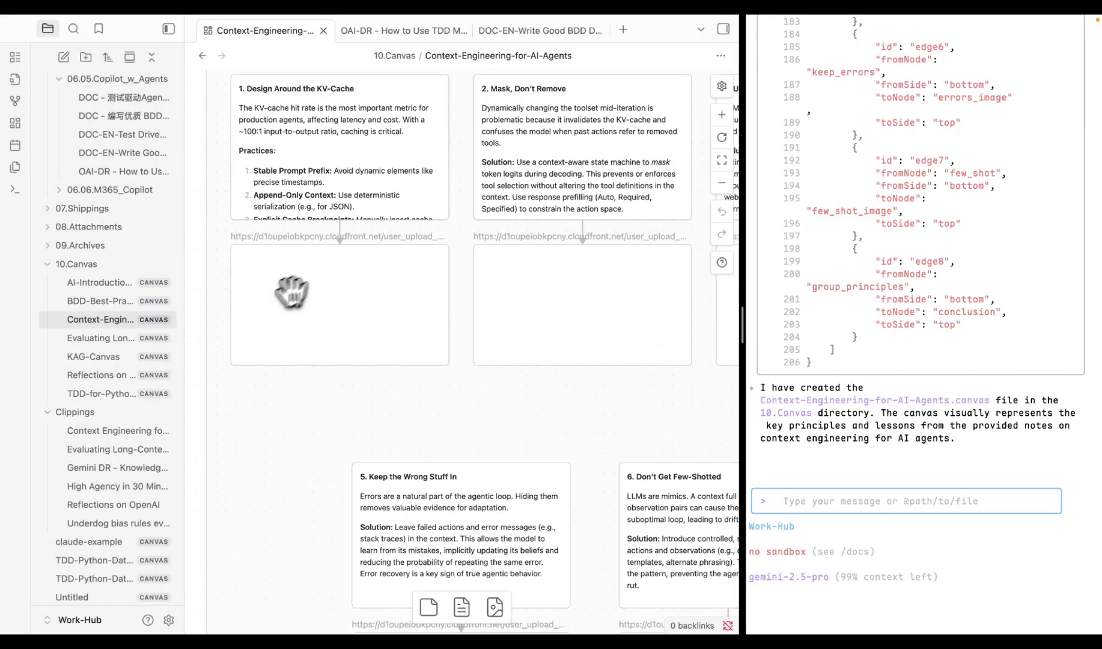
- Ask Gemini to download the canvas images from URL links into 08.Attachments, allowing the curl commands once
{"action": "left_click", "coordinate": [118, 338]}
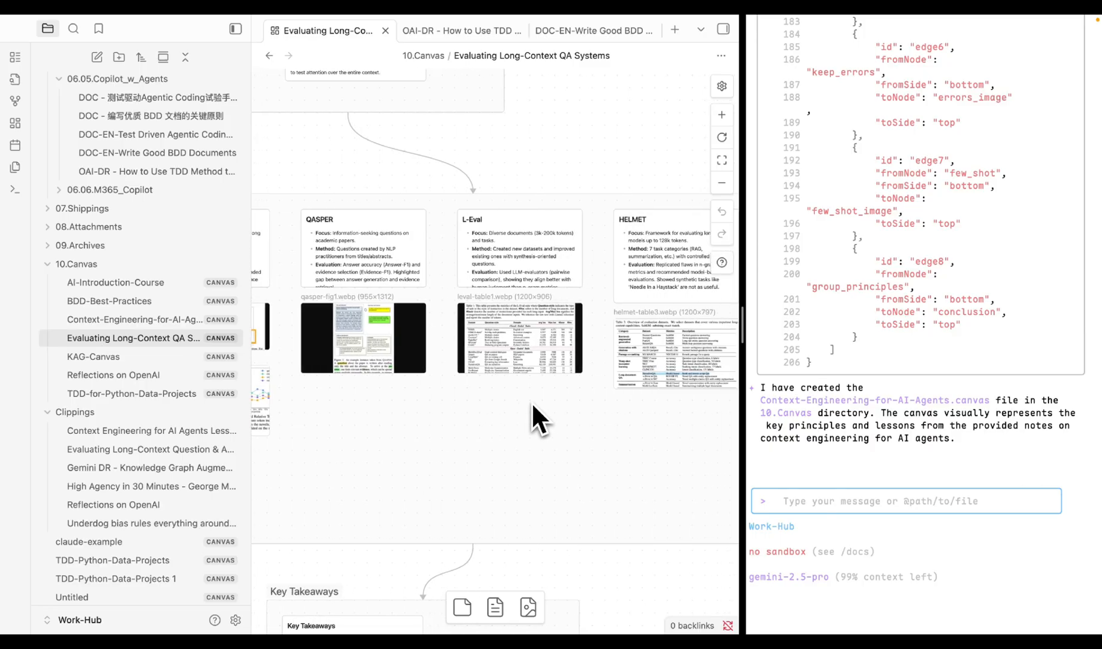
{"action": "type", "text": "download images from url links and sav"}
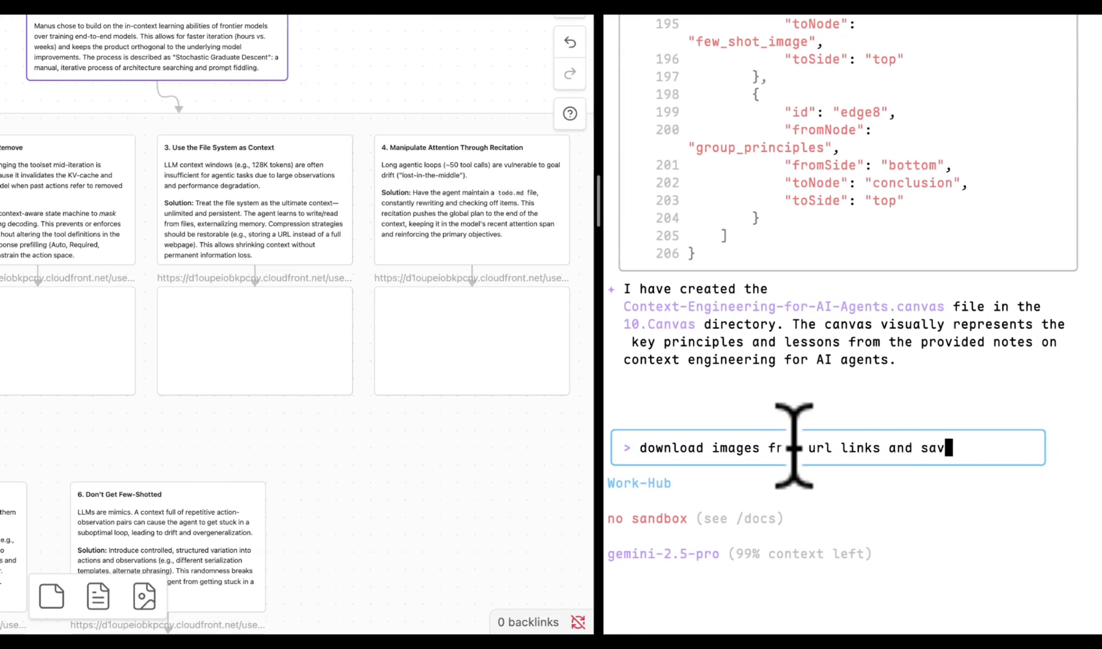
{"action": "key", "text": "Return"}
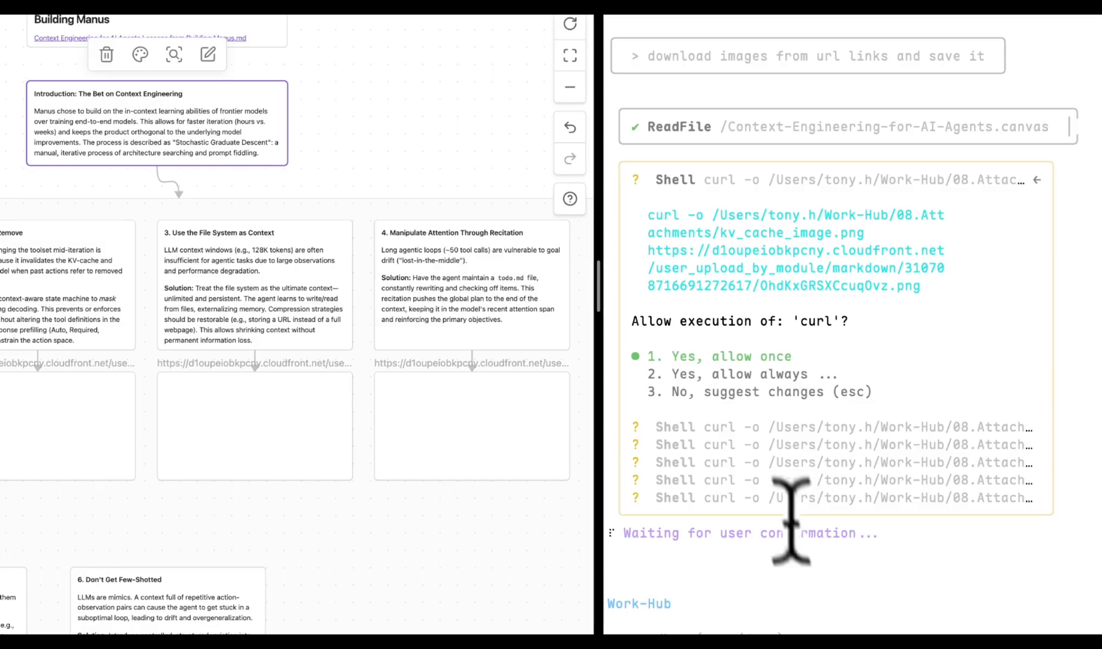
{"action": "left_click", "coordinate": [719, 357]}
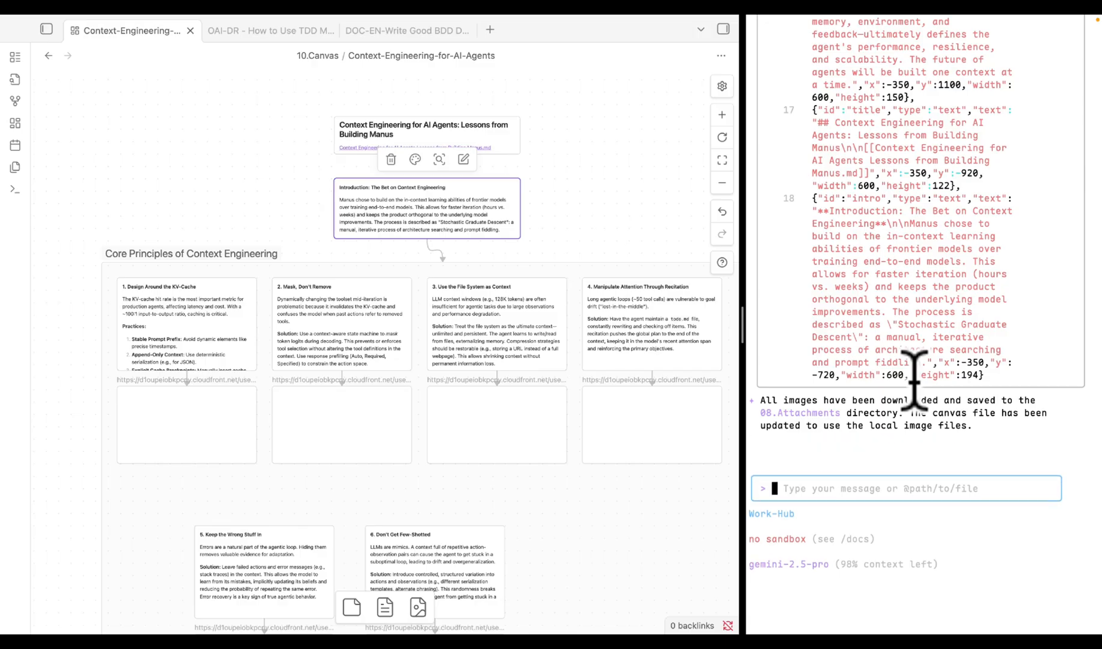
- Refresh the canvas so the downloaded images appear, then begin /quit in Gemini CLI
{"action": "left_click", "coordinate": [47, 29]}
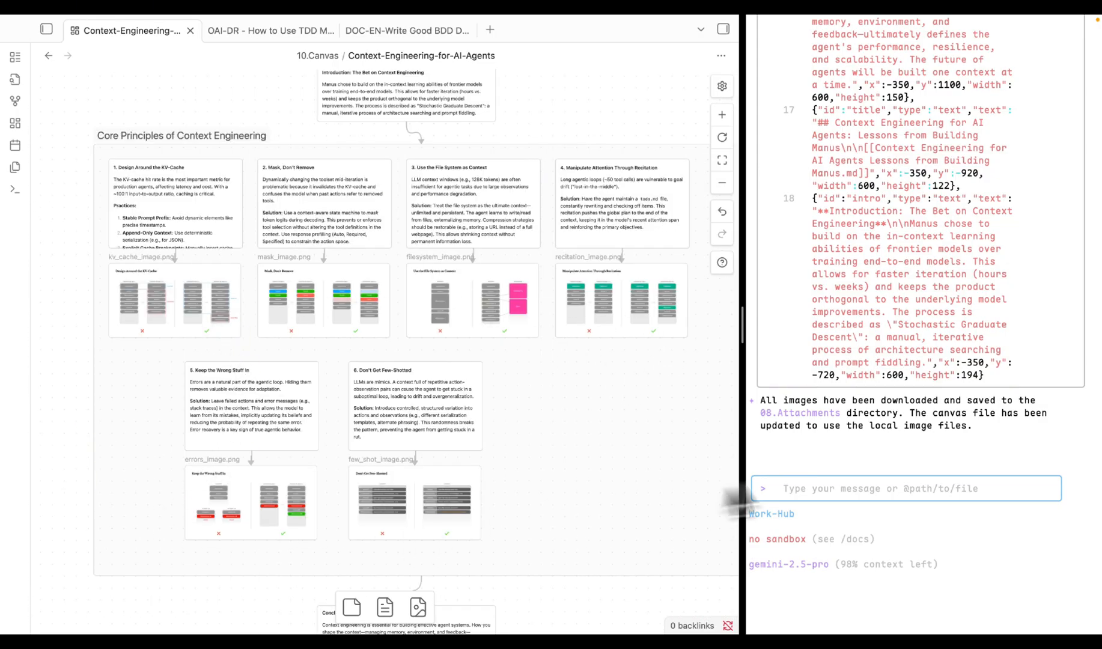
{"action": "type", "text": "/qui"}
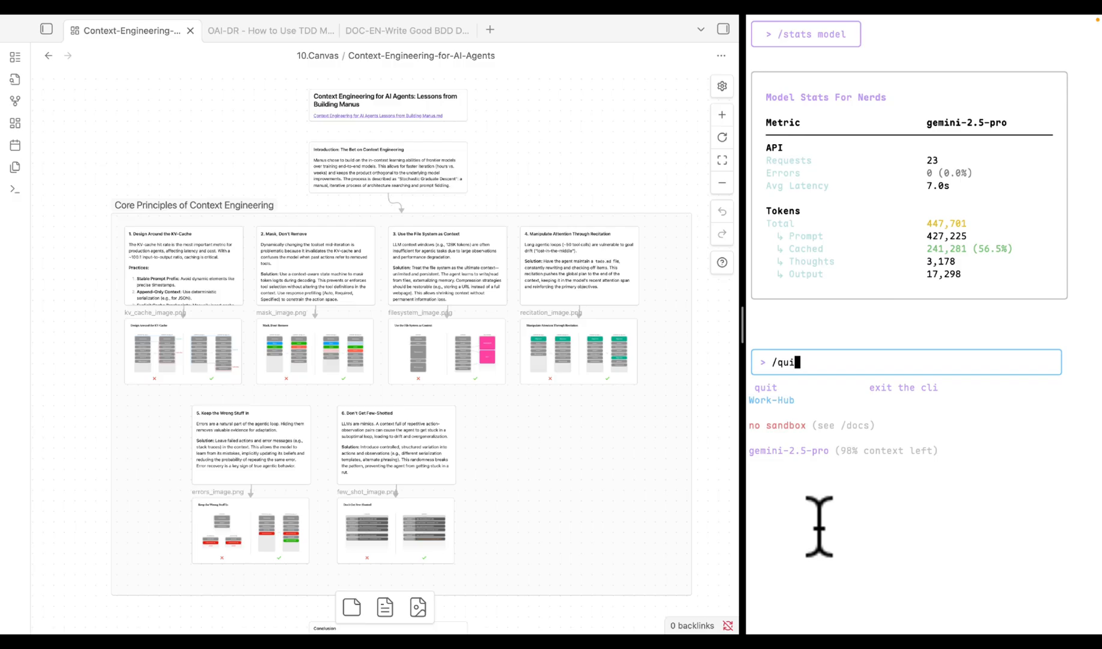